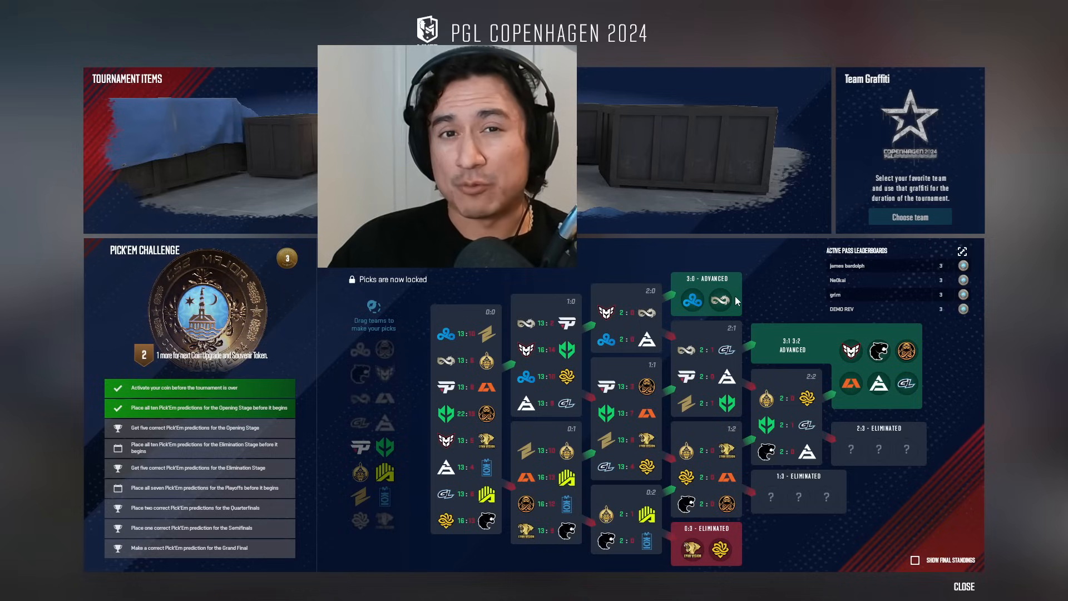
mouse_move(724, 302)
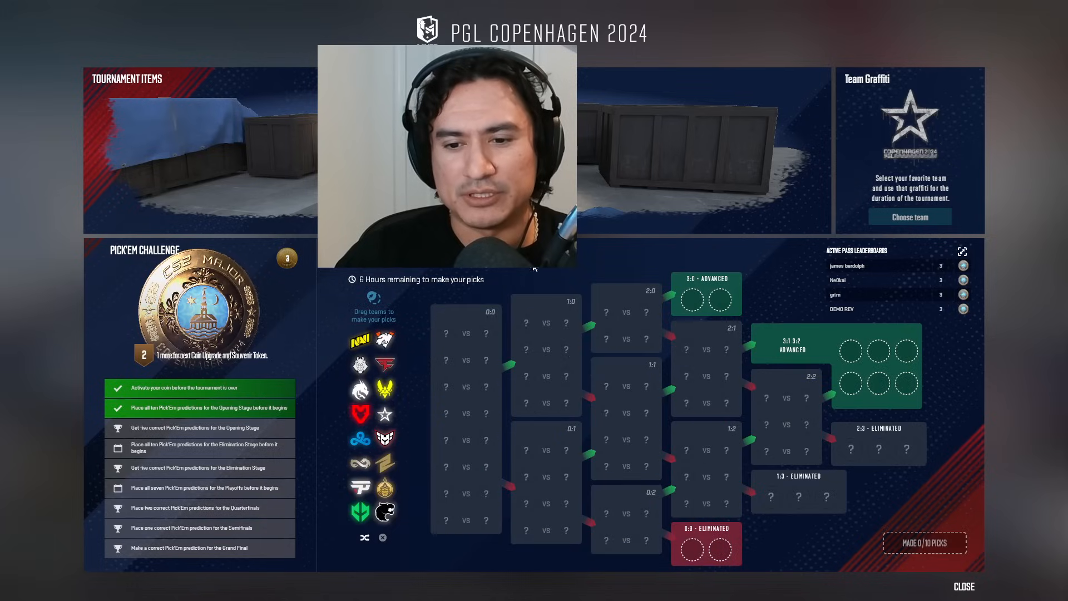
mouse_move(584, 271)
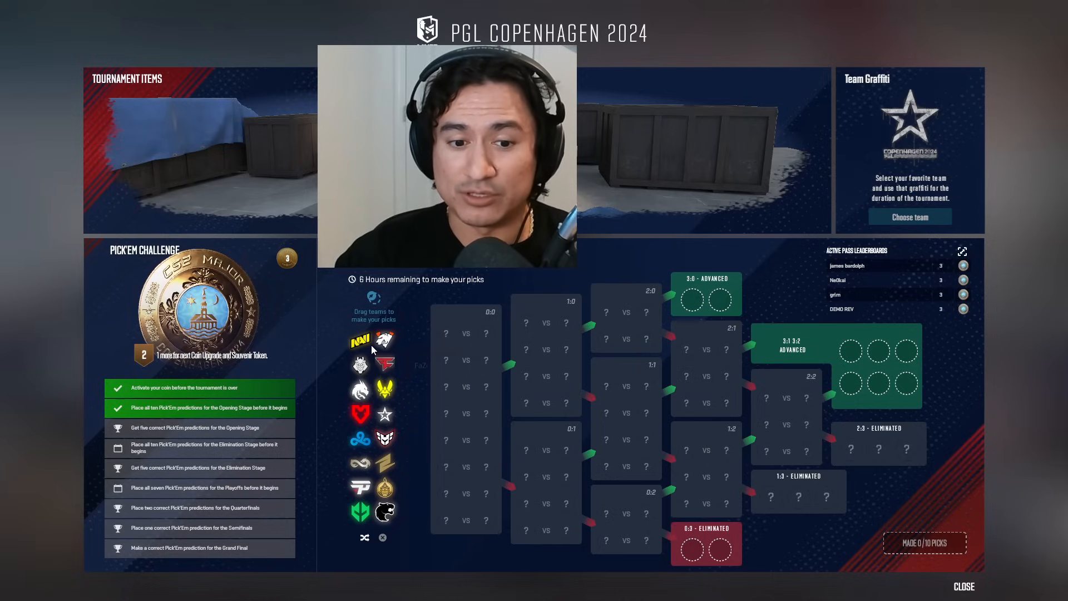
mouse_move(419, 422)
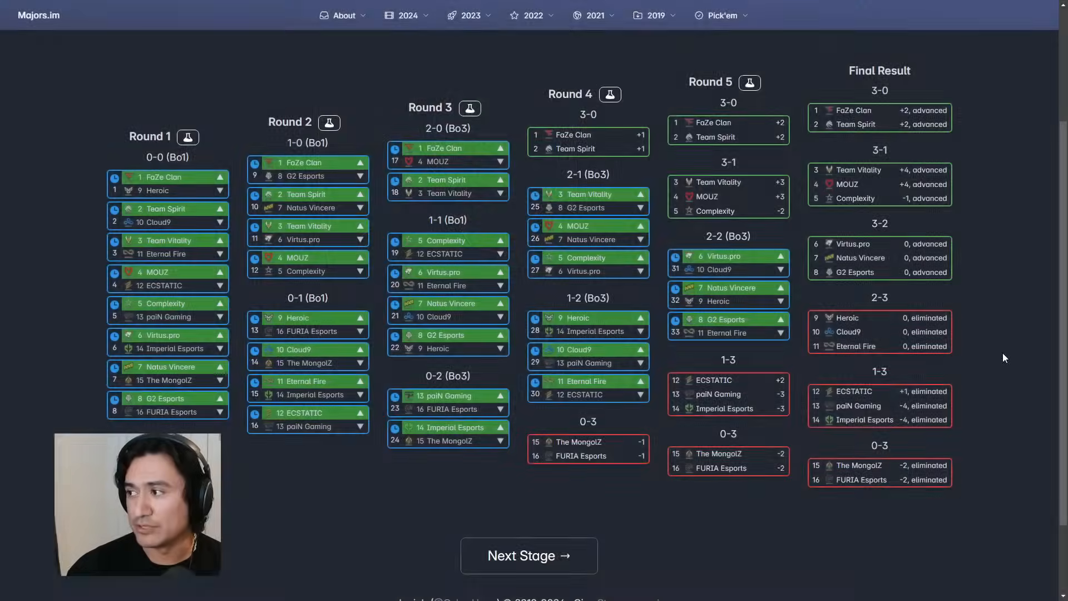
mouse_move(318, 104)
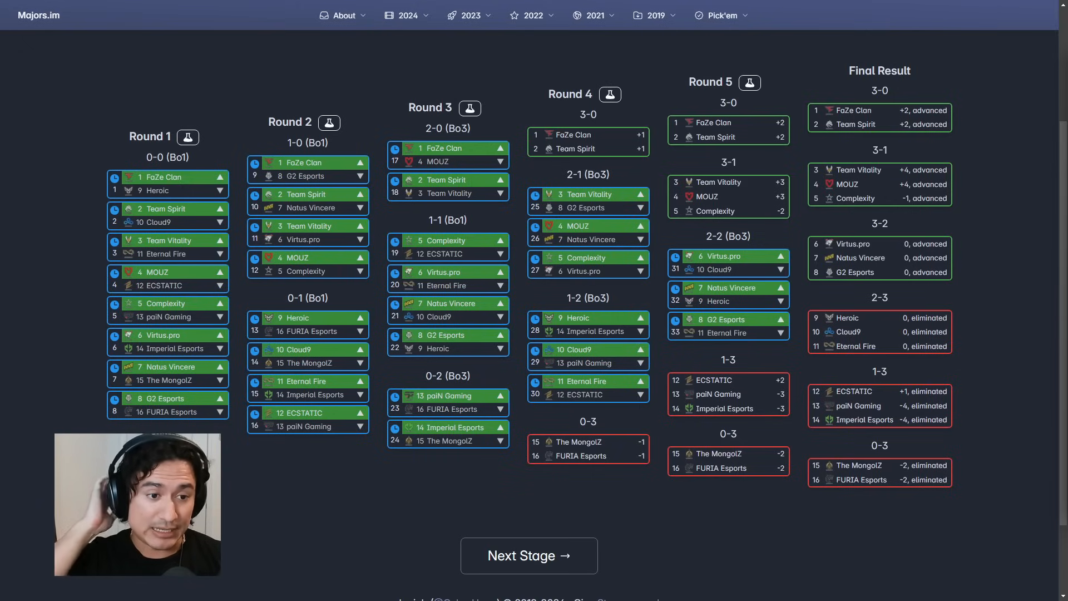
mouse_move(213, 158)
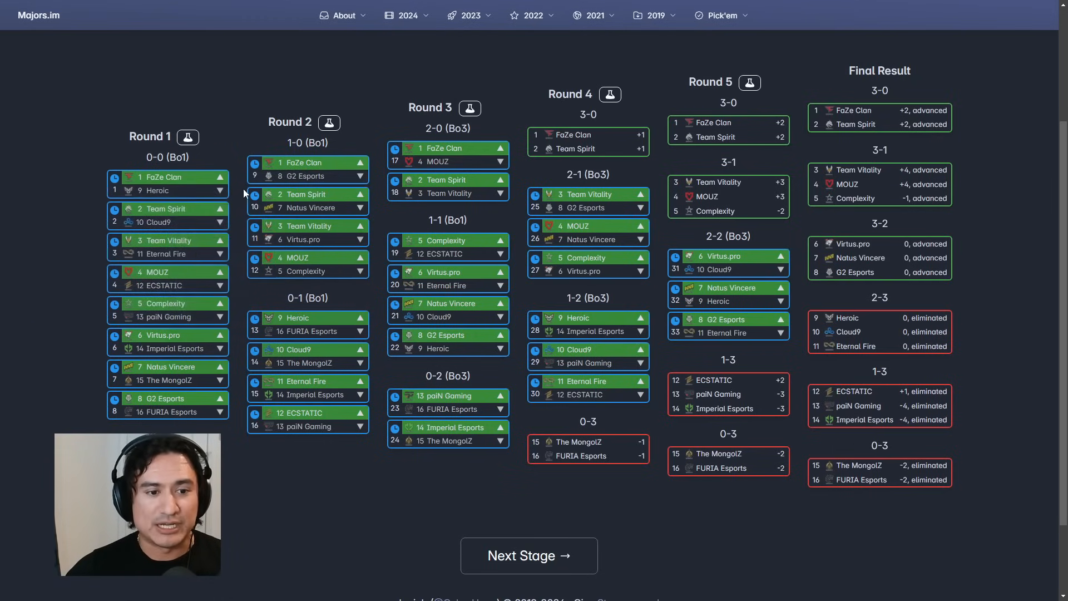
mouse_move(56, 225)
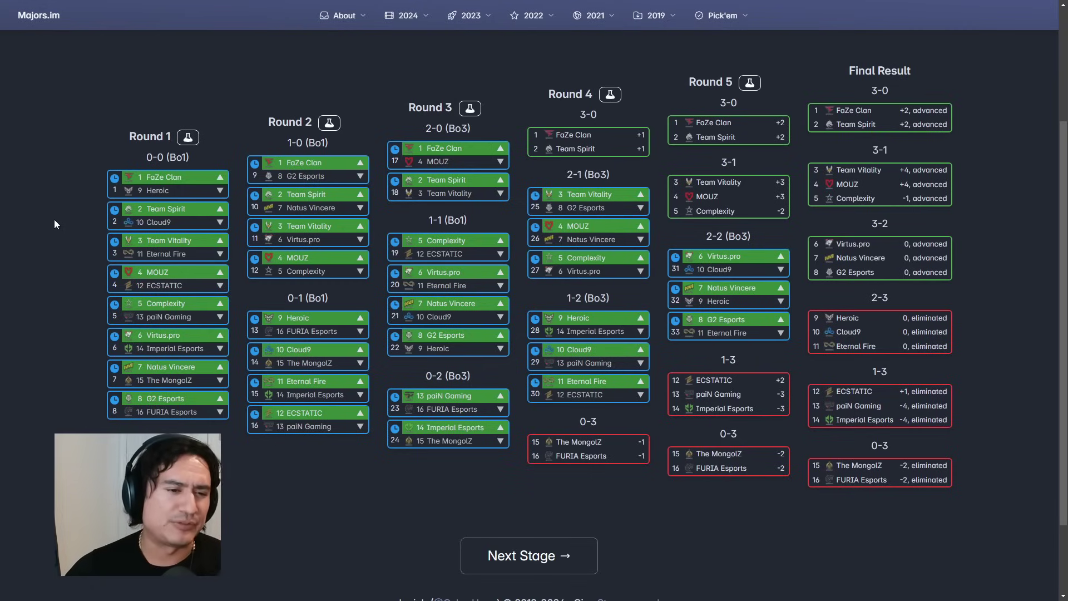
mouse_move(61, 250)
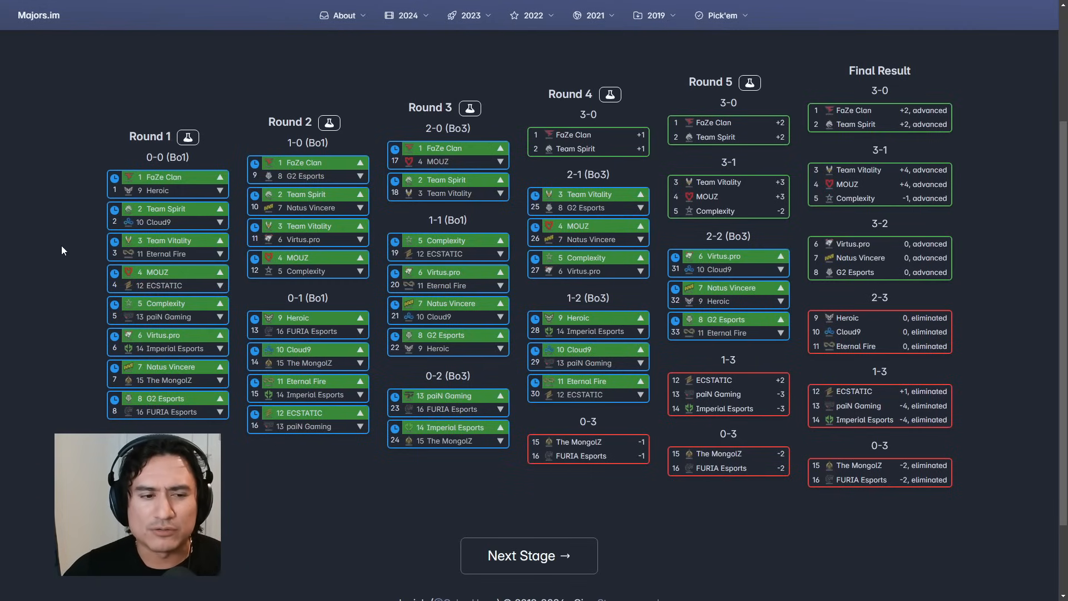
mouse_move(79, 265)
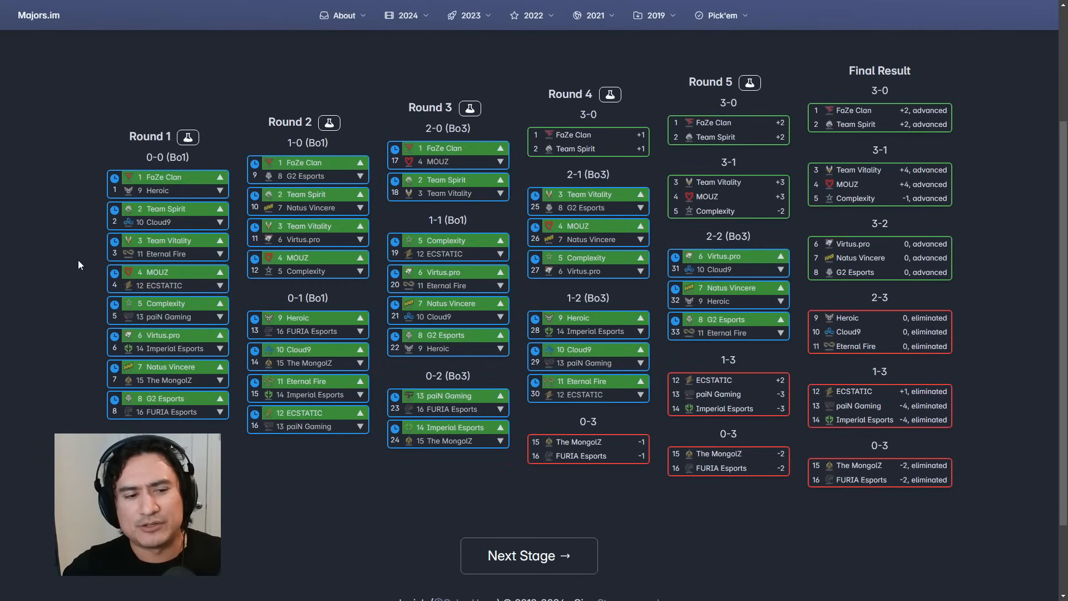
mouse_move(239, 288)
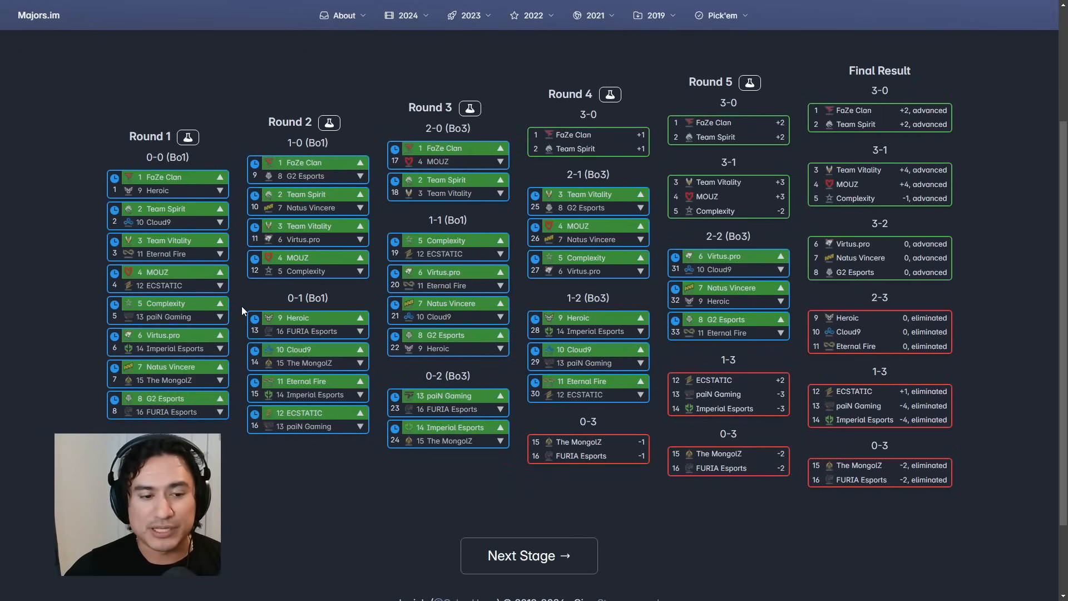
- Pick paiN Gaming to beat Complexity in their Round 1 match
click(220, 304)
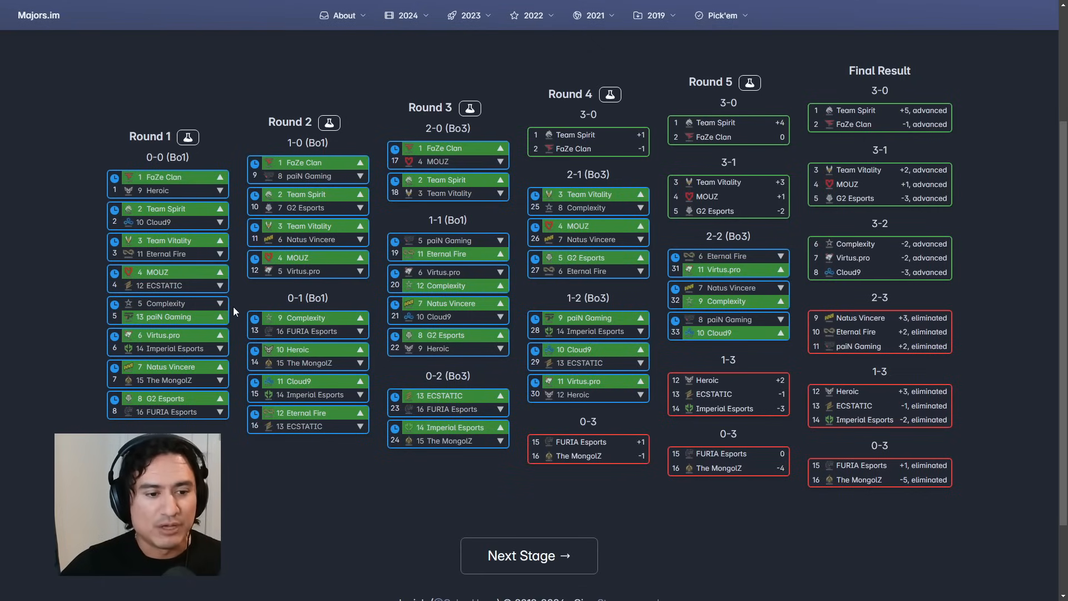
mouse_move(237, 340)
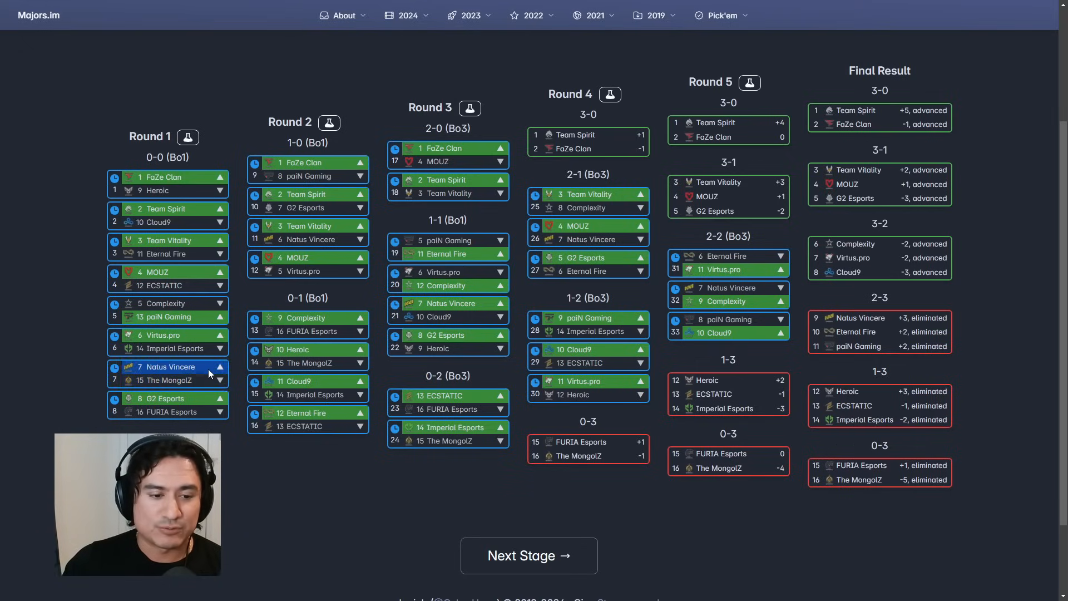
mouse_move(231, 380)
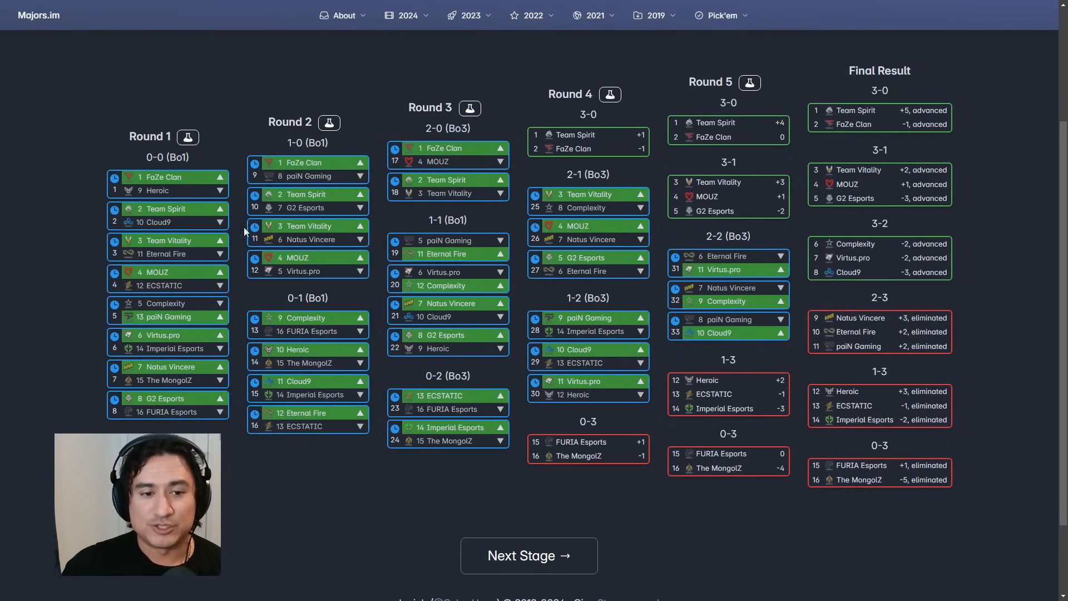
mouse_move(378, 164)
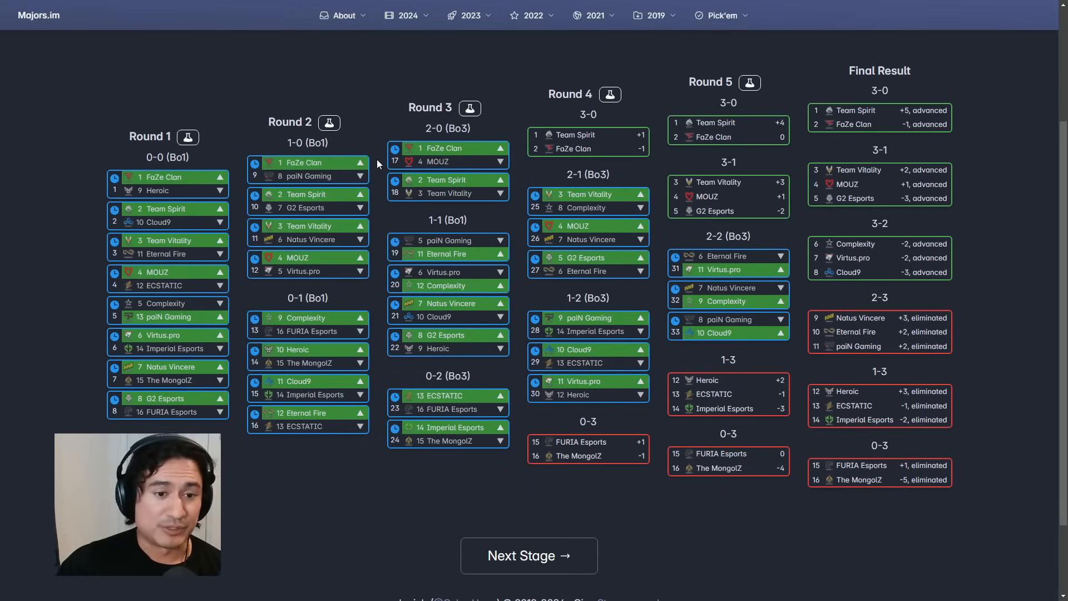
mouse_move(374, 204)
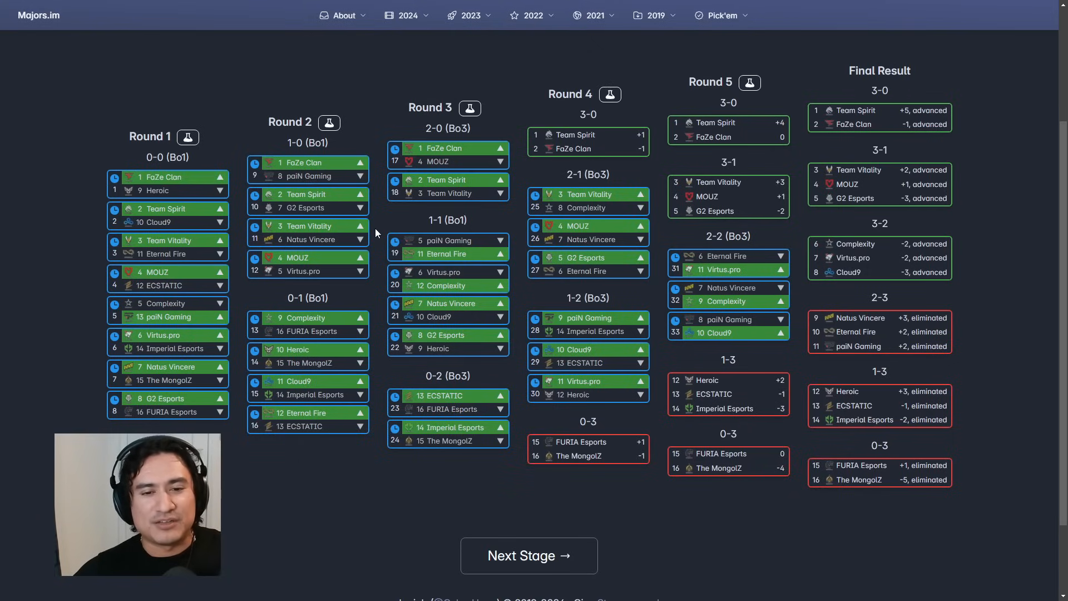
mouse_move(377, 228)
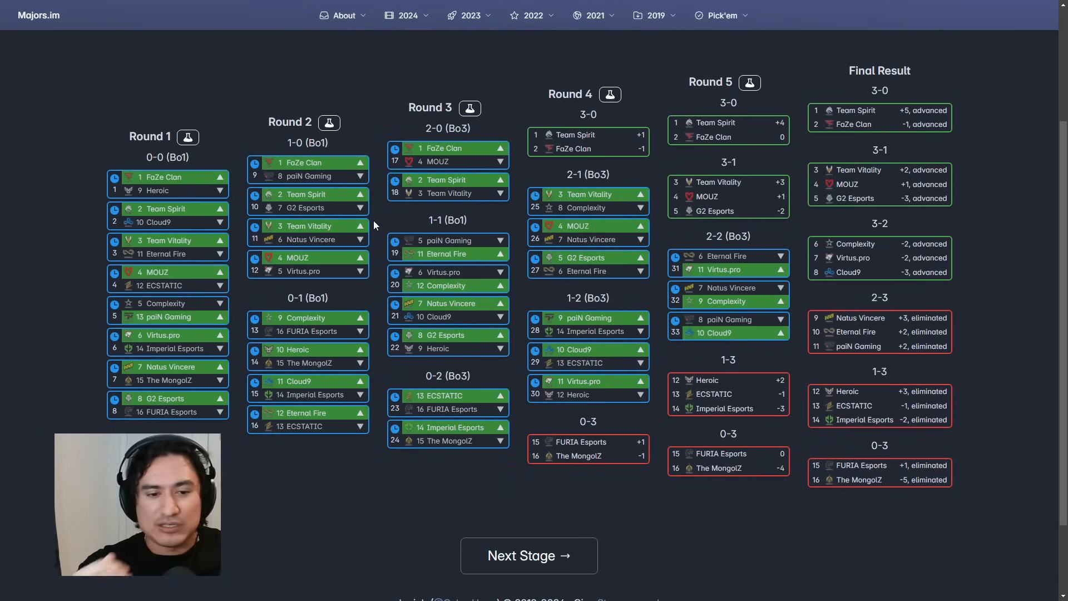
right_click(373, 255)
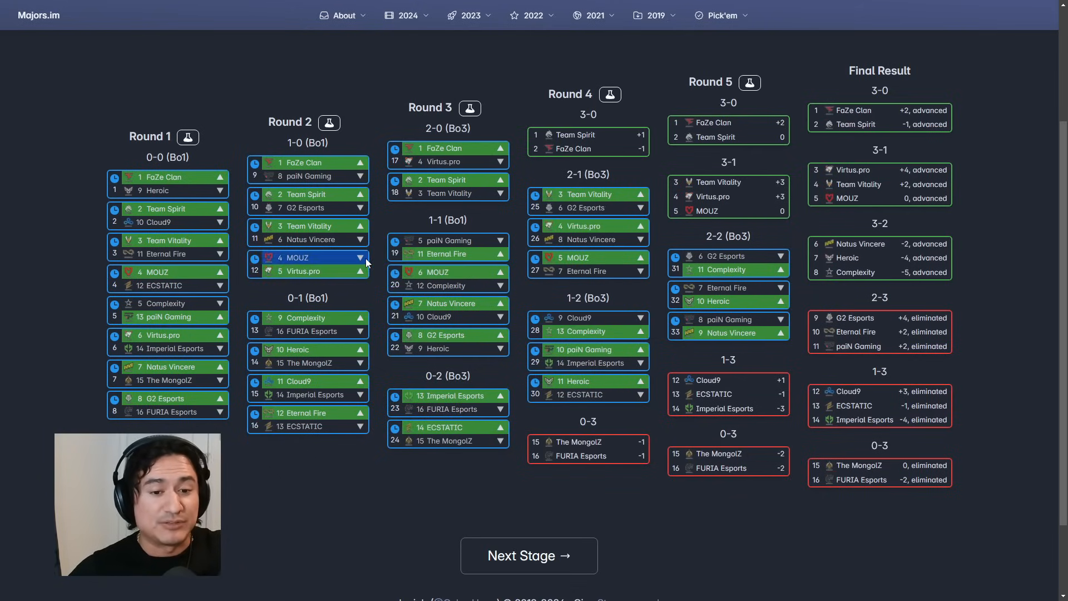
mouse_move(380, 261)
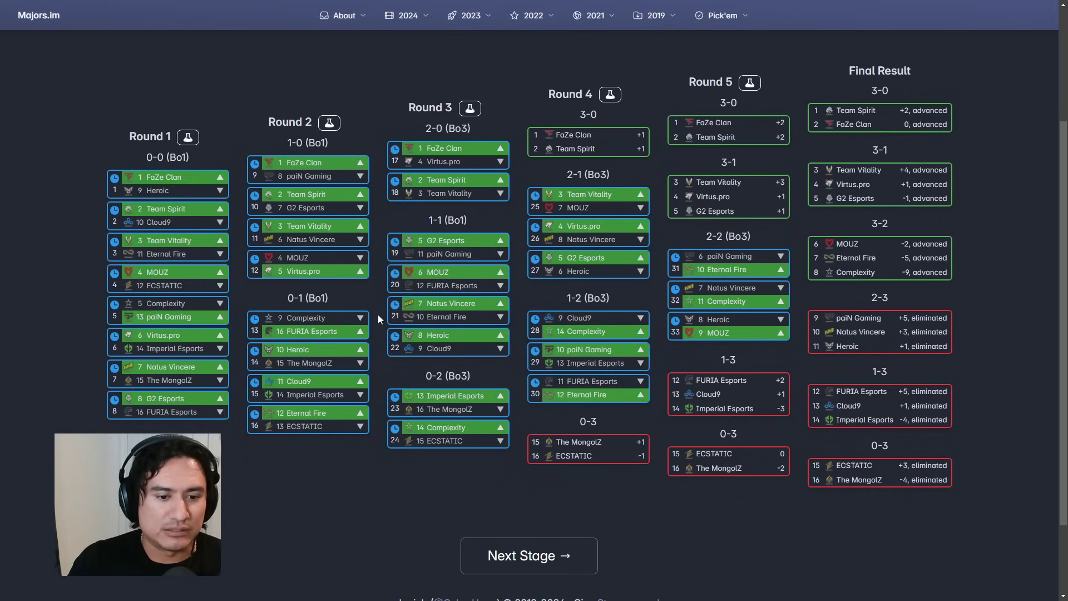
mouse_move(382, 333)
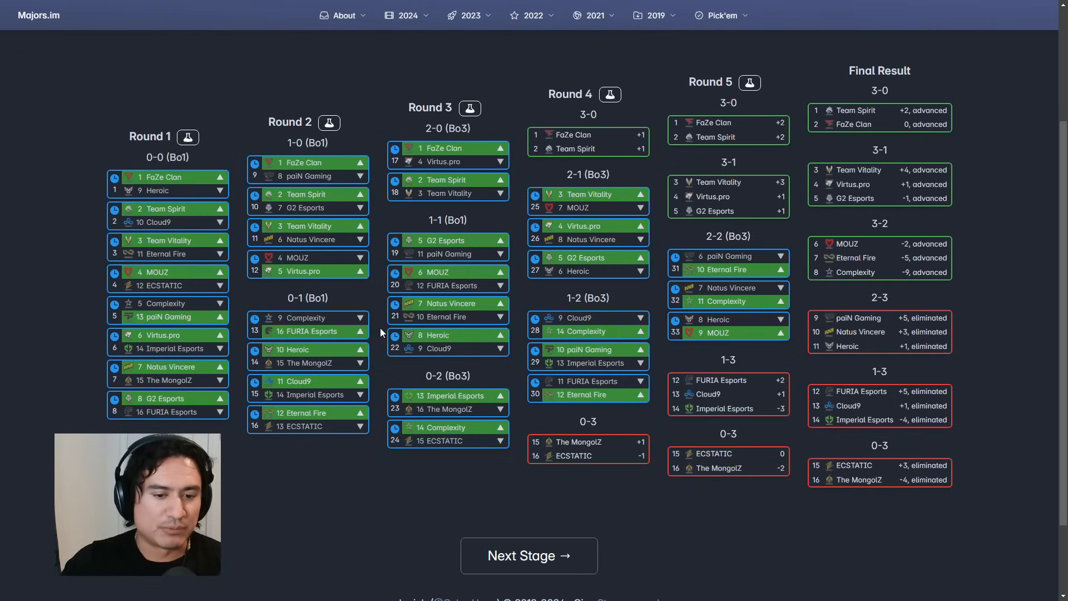
mouse_move(373, 370)
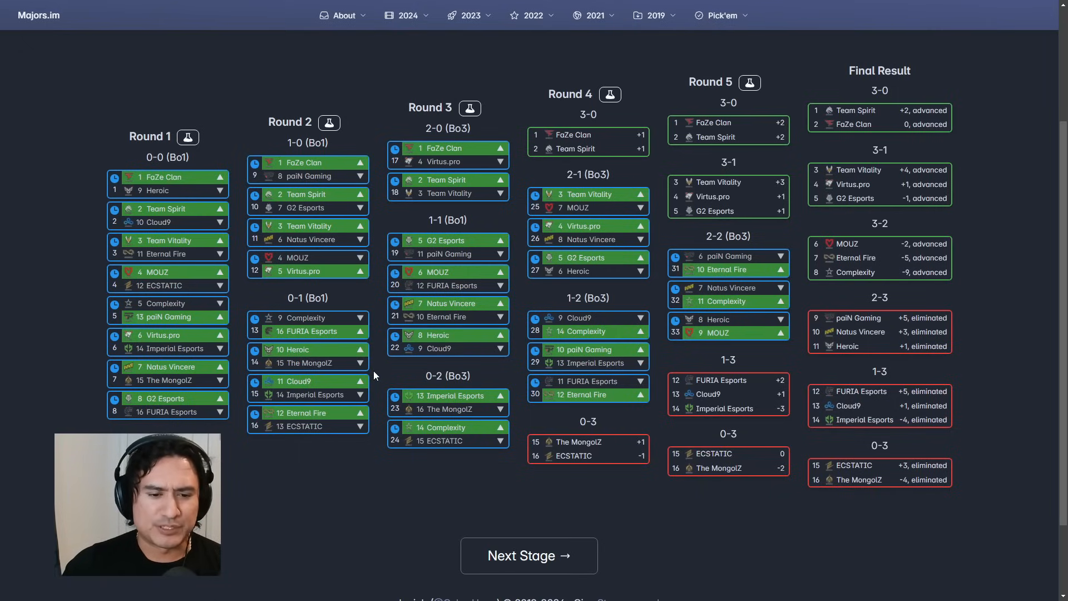
mouse_move(376, 383)
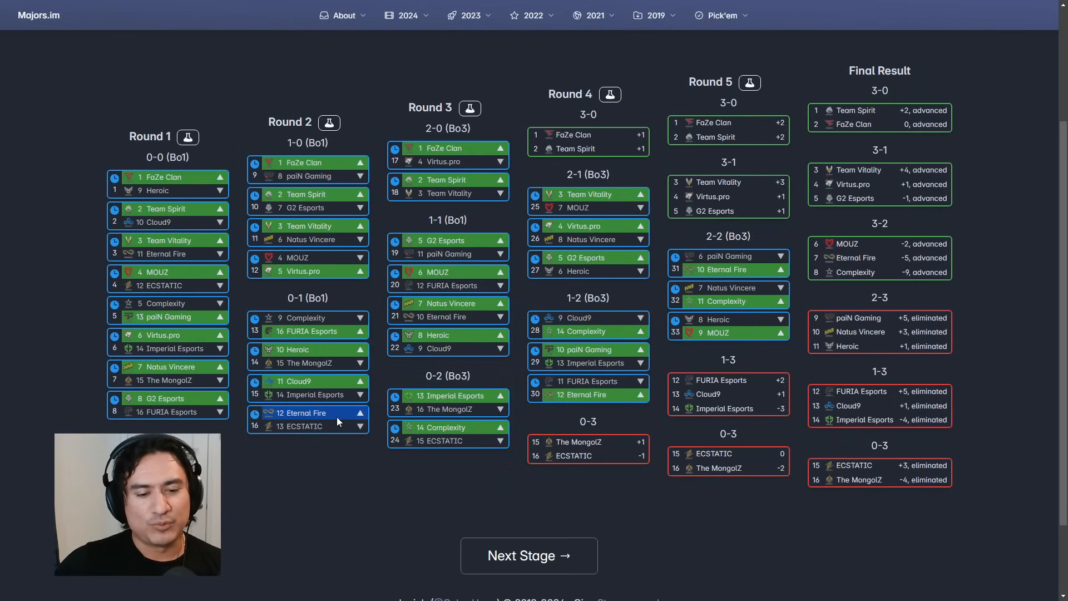
mouse_move(371, 428)
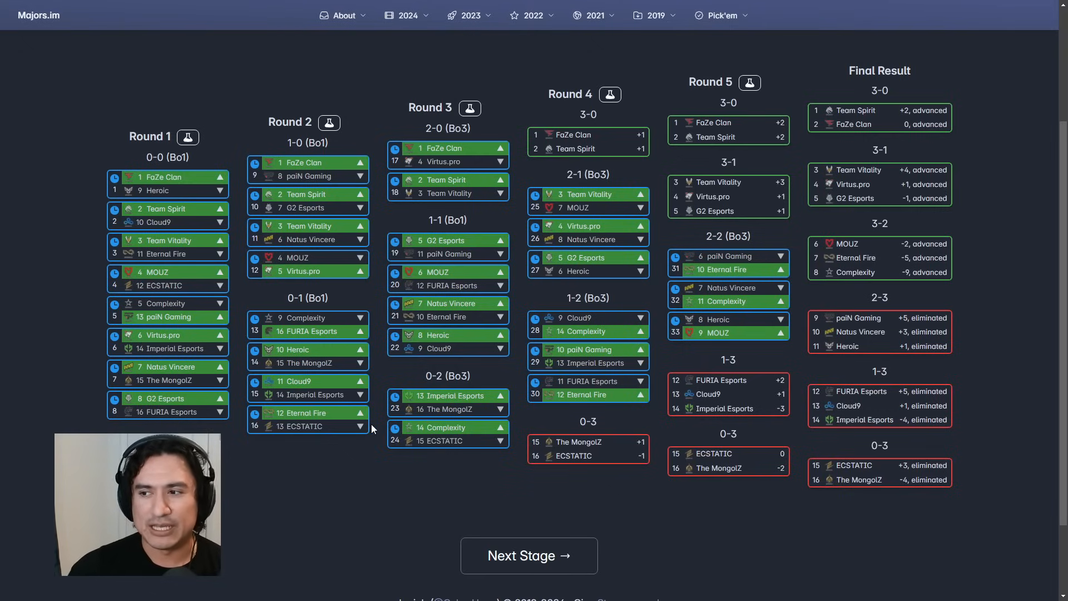
mouse_move(511, 158)
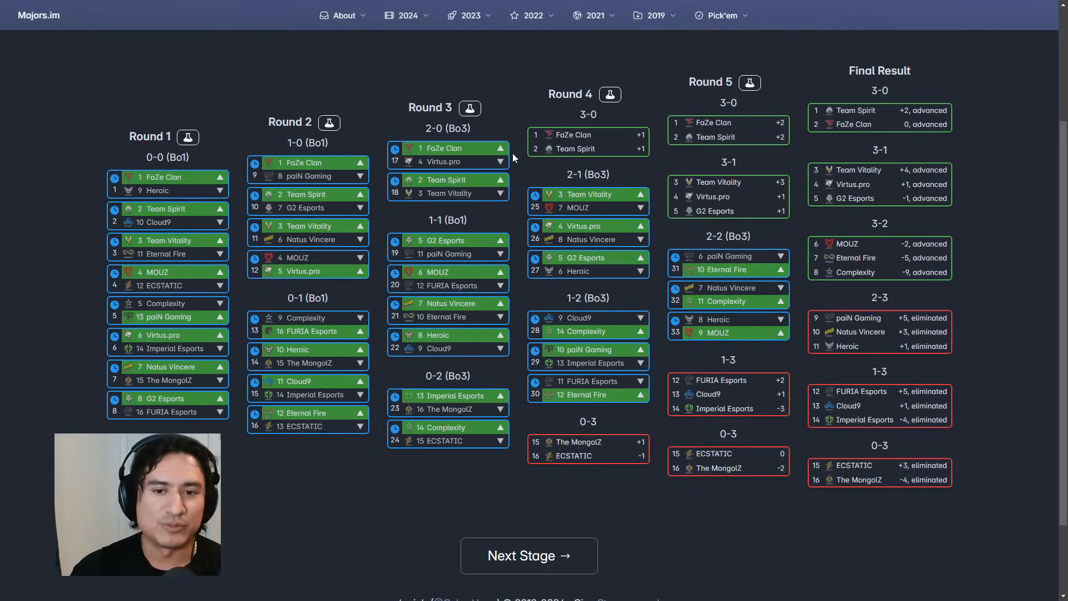
mouse_move(448, 161)
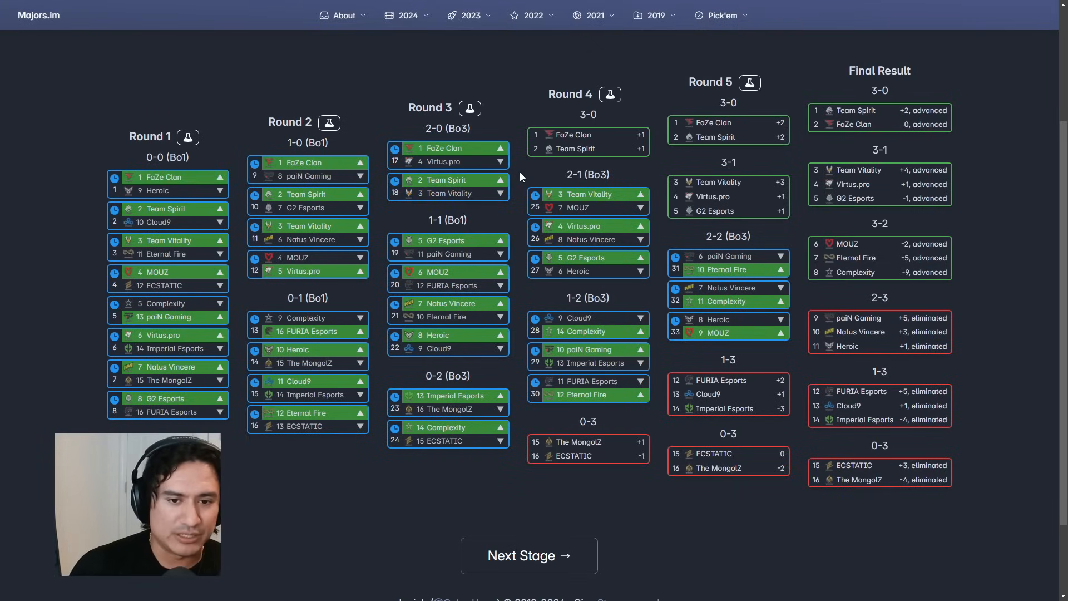
mouse_move(539, 151)
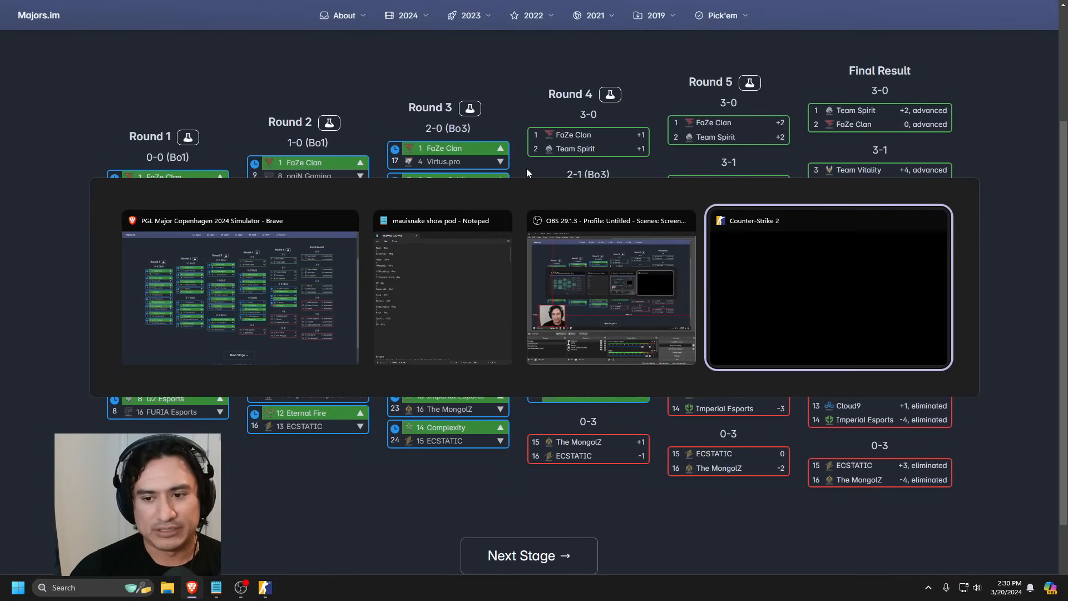
- Switch to the Counter-Strike 2 window showing the PGL Copenhagen 2024 Pick'em board
click(828, 288)
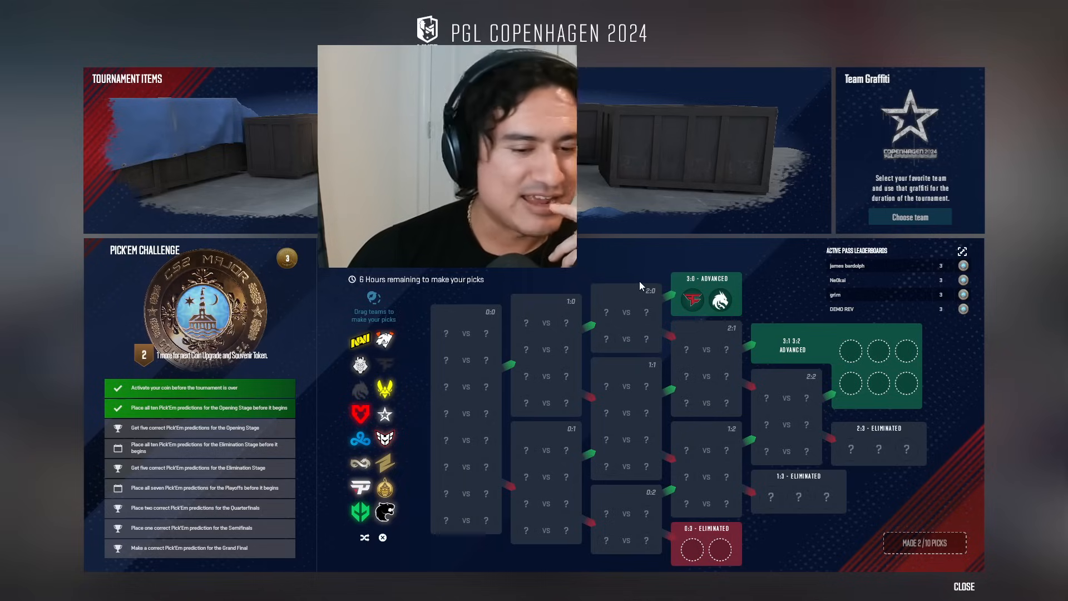
mouse_move(628, 294)
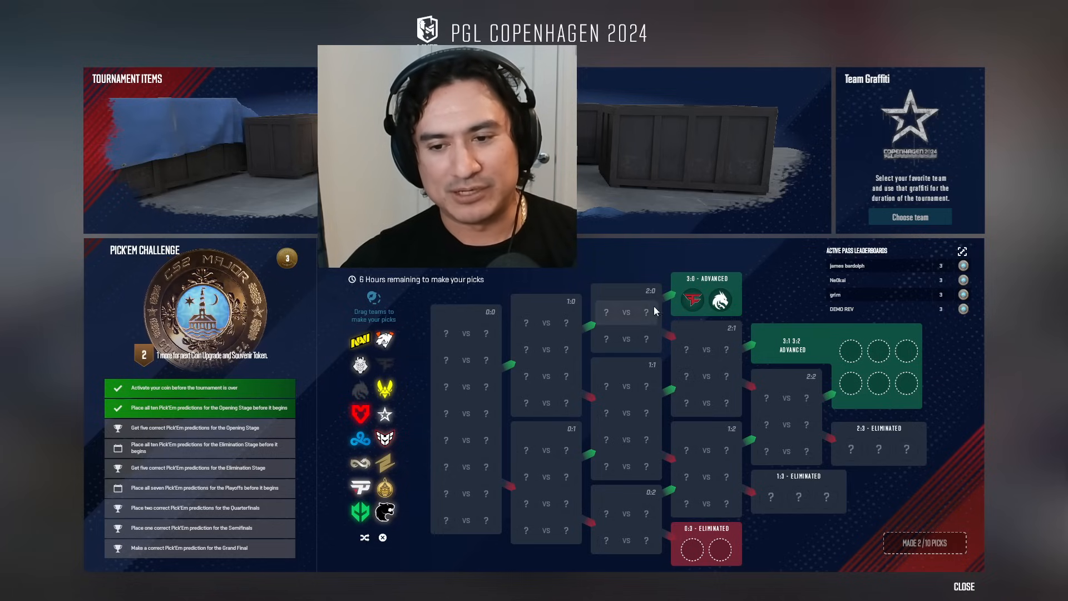
mouse_move(384, 413)
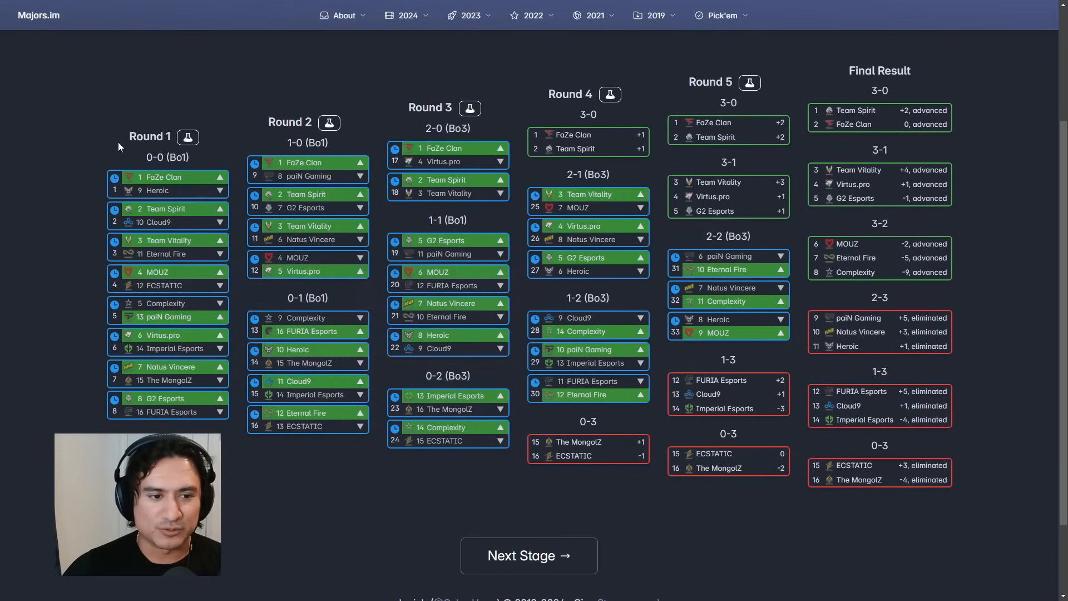
mouse_move(385, 215)
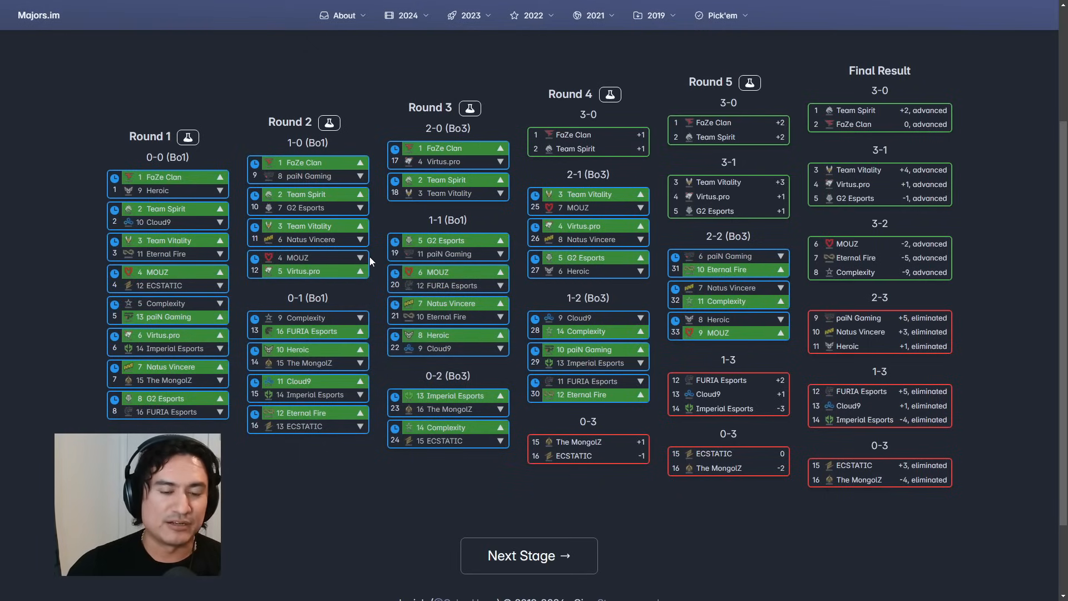
mouse_move(390, 224)
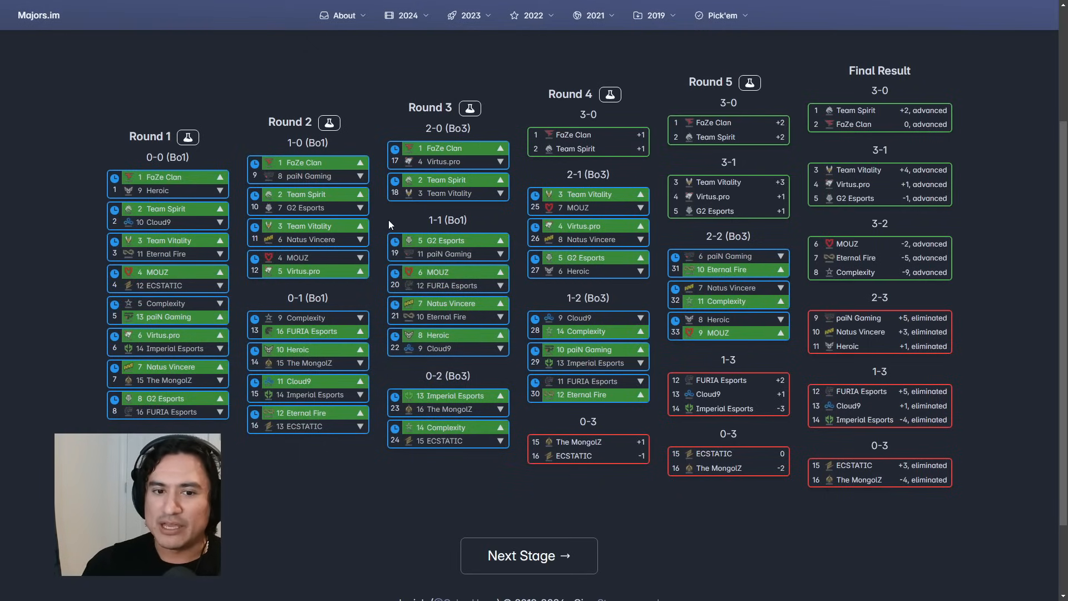
mouse_move(517, 171)
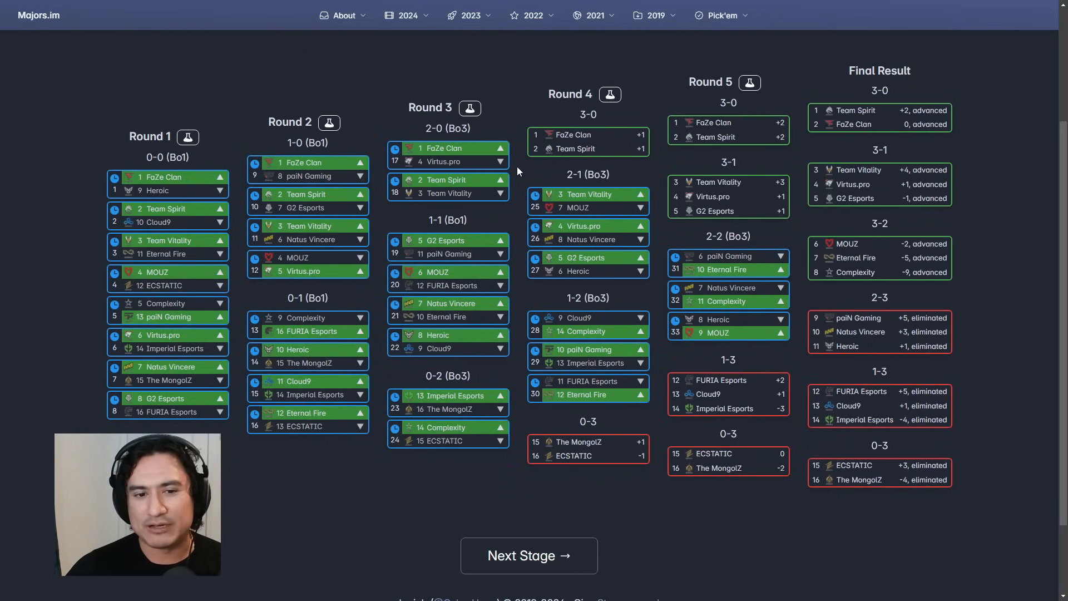
mouse_move(378, 245)
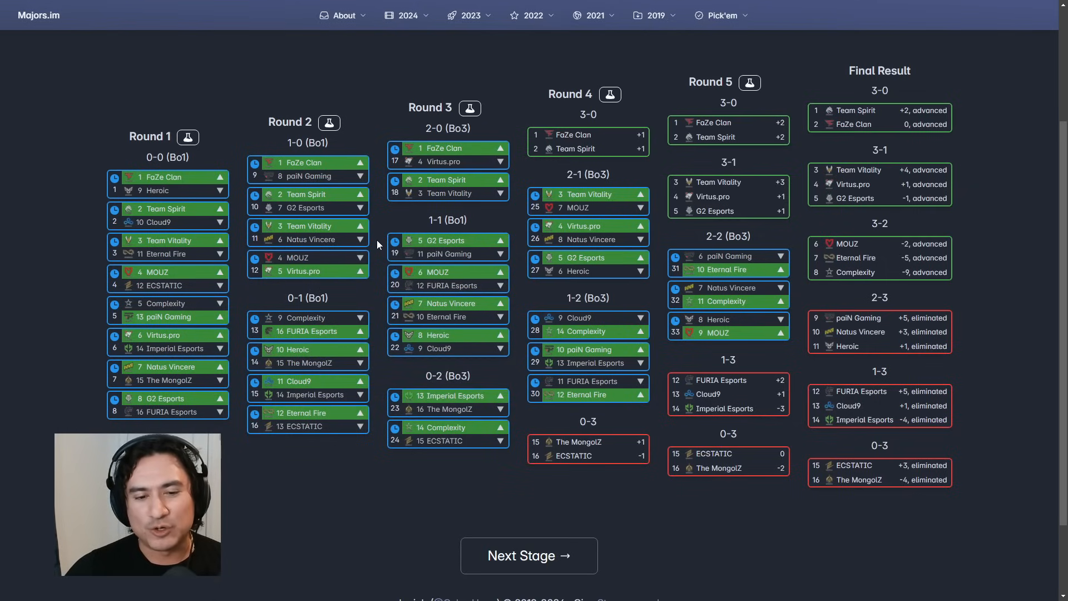
mouse_move(512, 218)
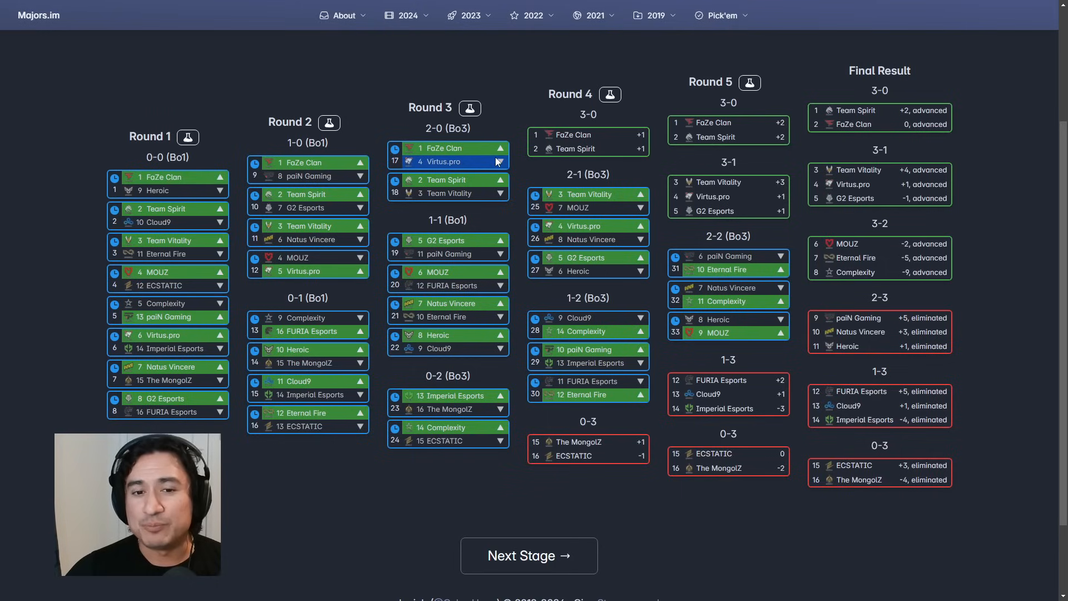
mouse_move(512, 165)
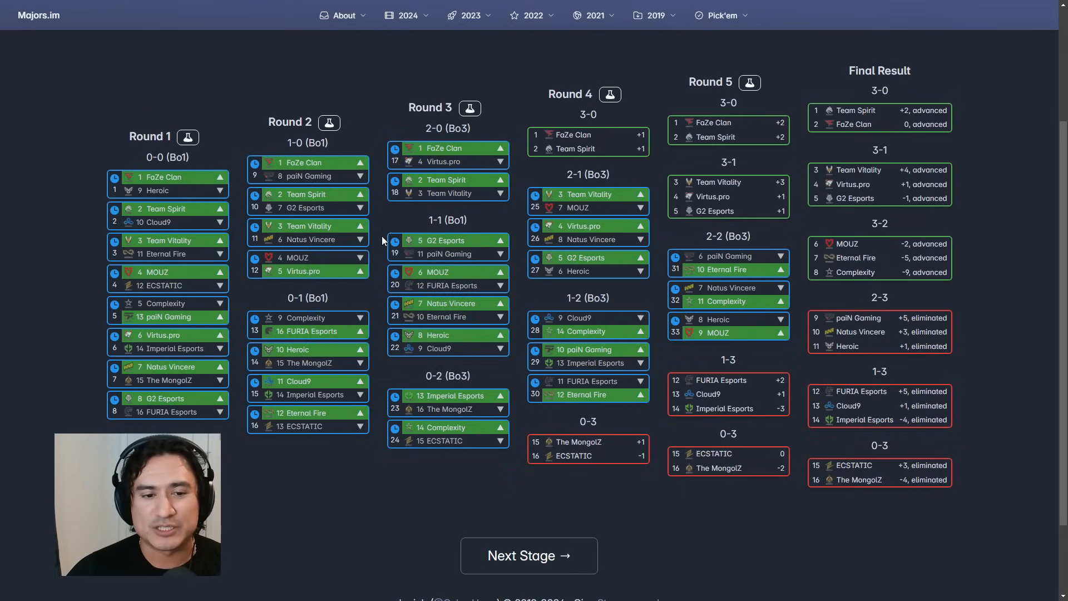
mouse_move(522, 184)
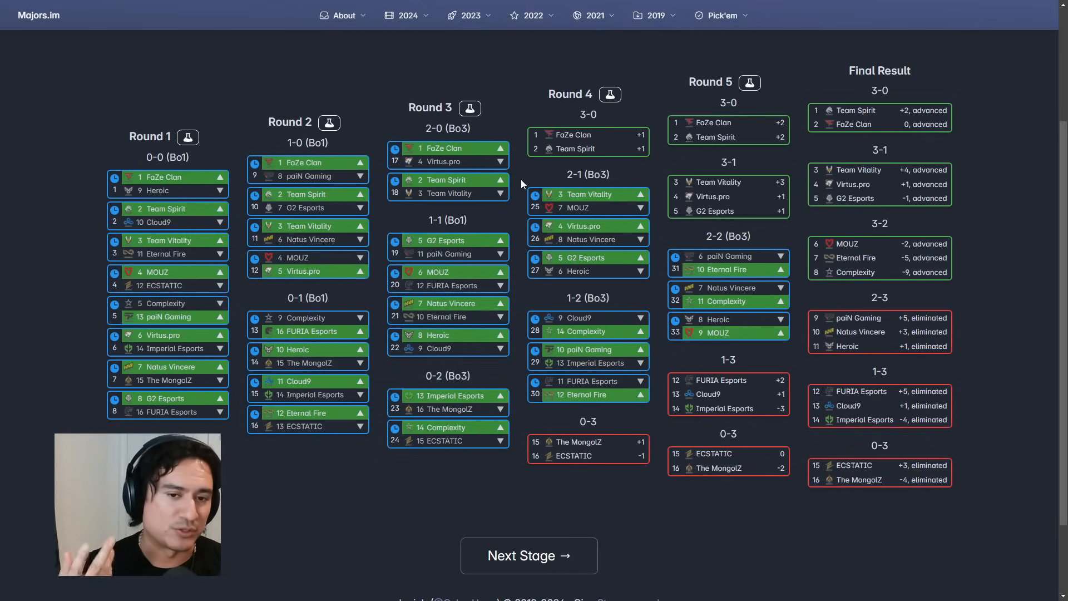
mouse_move(496, 216)
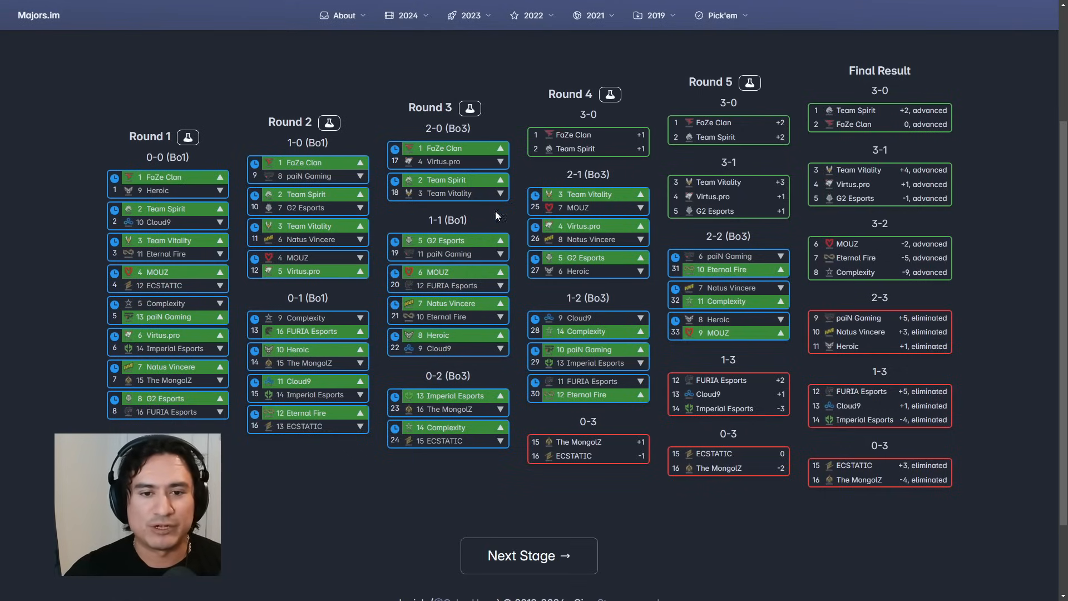
mouse_move(517, 205)
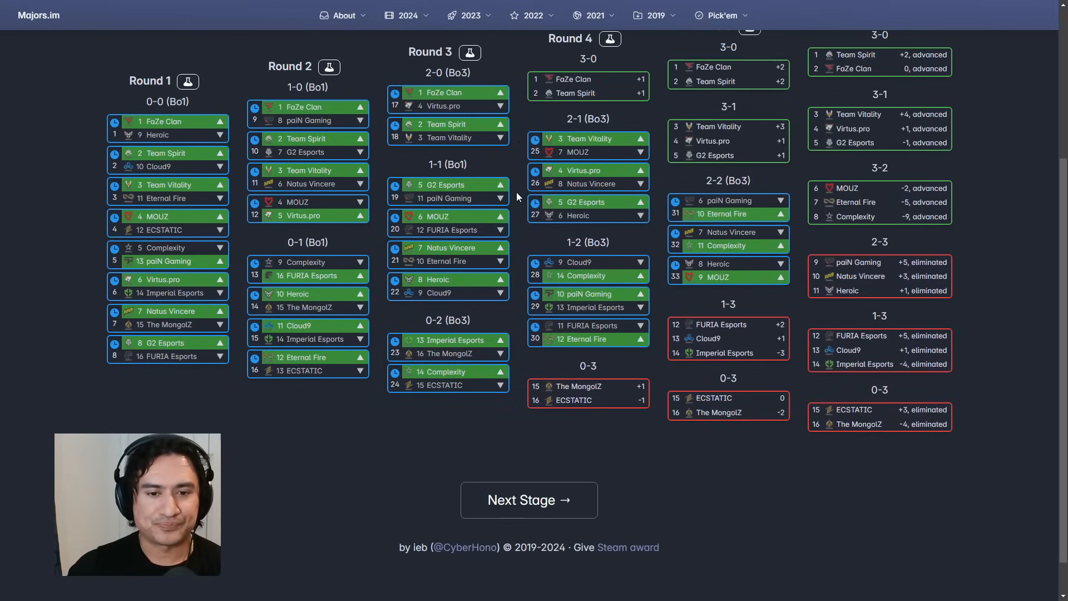
scroll(down, 3)
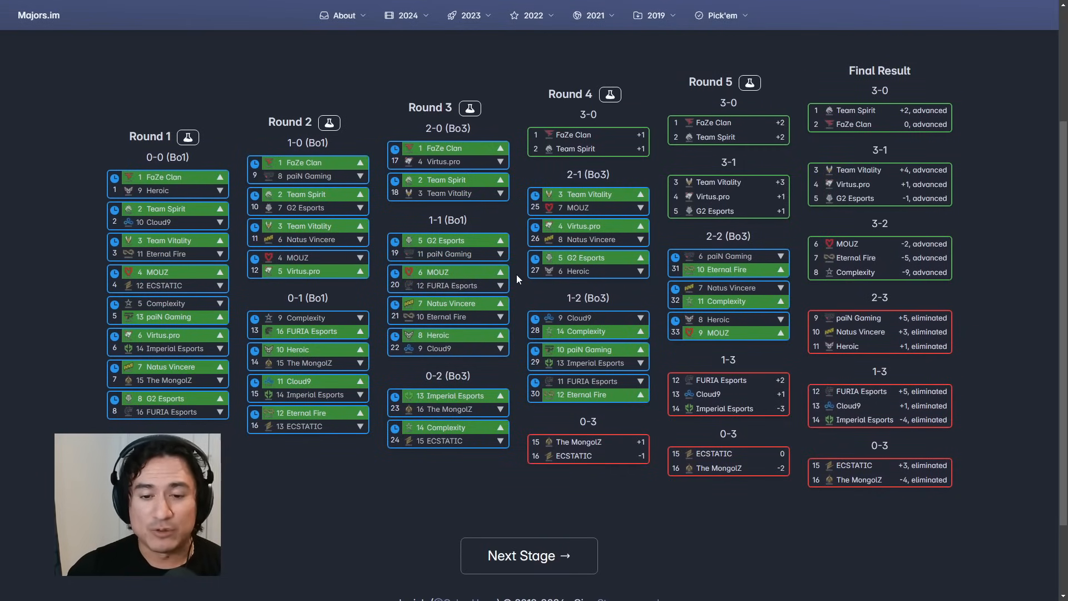
mouse_move(516, 307)
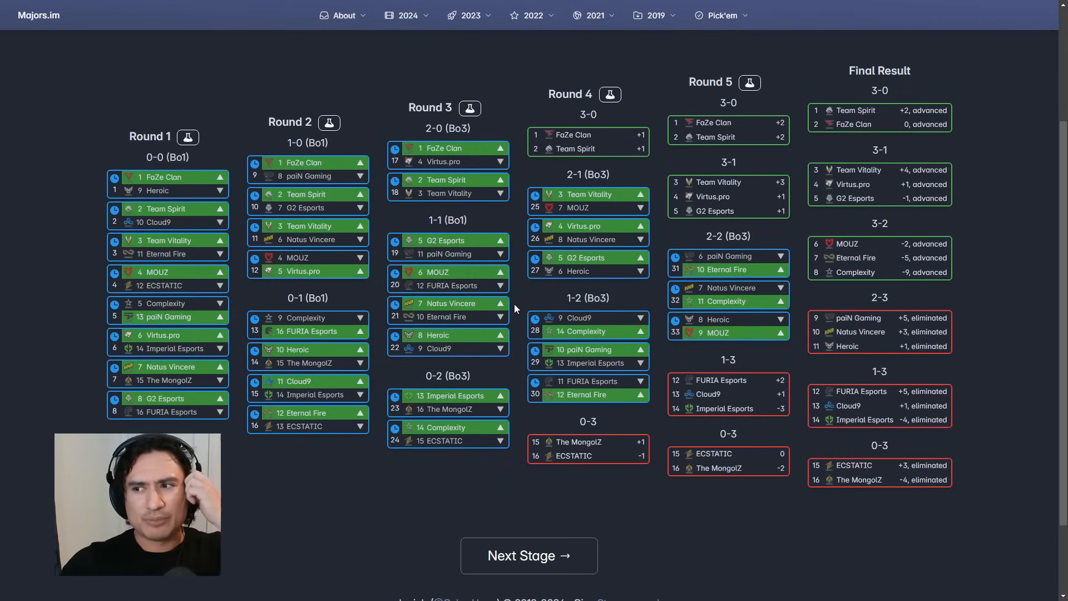
mouse_move(516, 306)
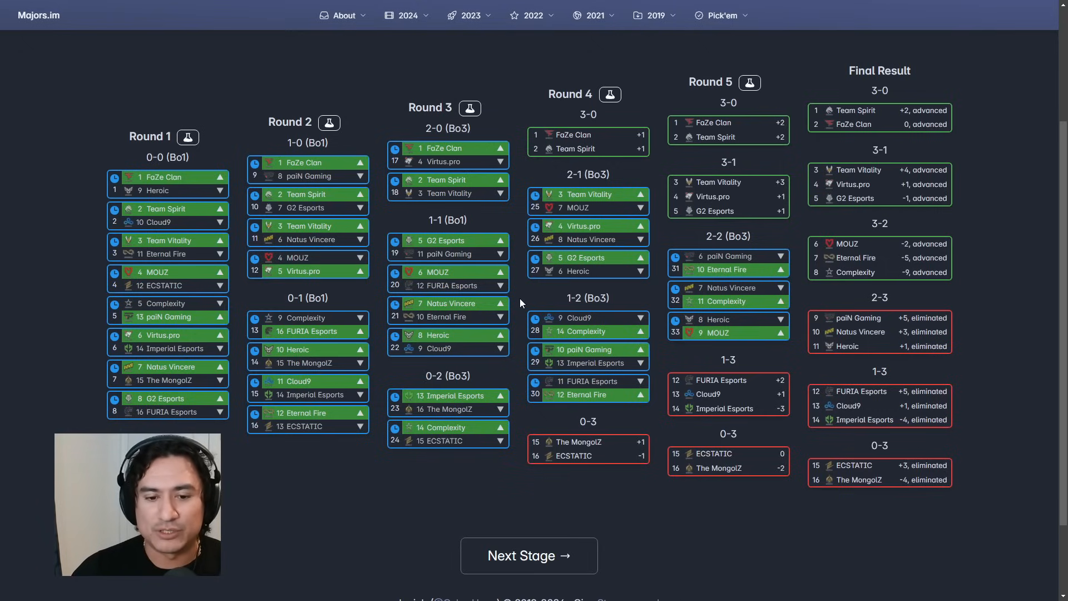
mouse_move(519, 307)
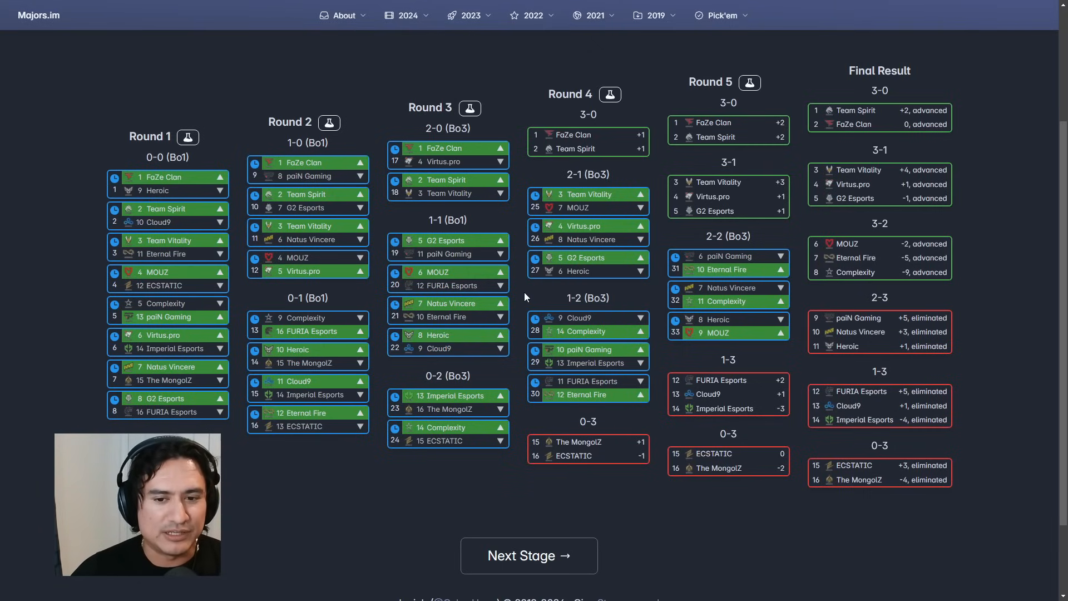
mouse_move(515, 316)
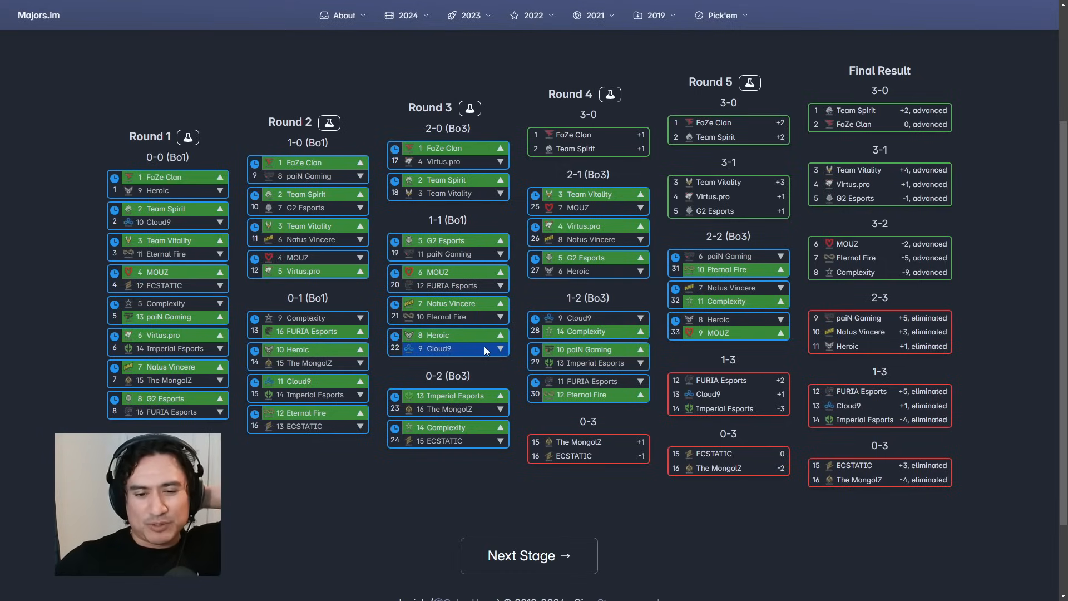
mouse_move(515, 350)
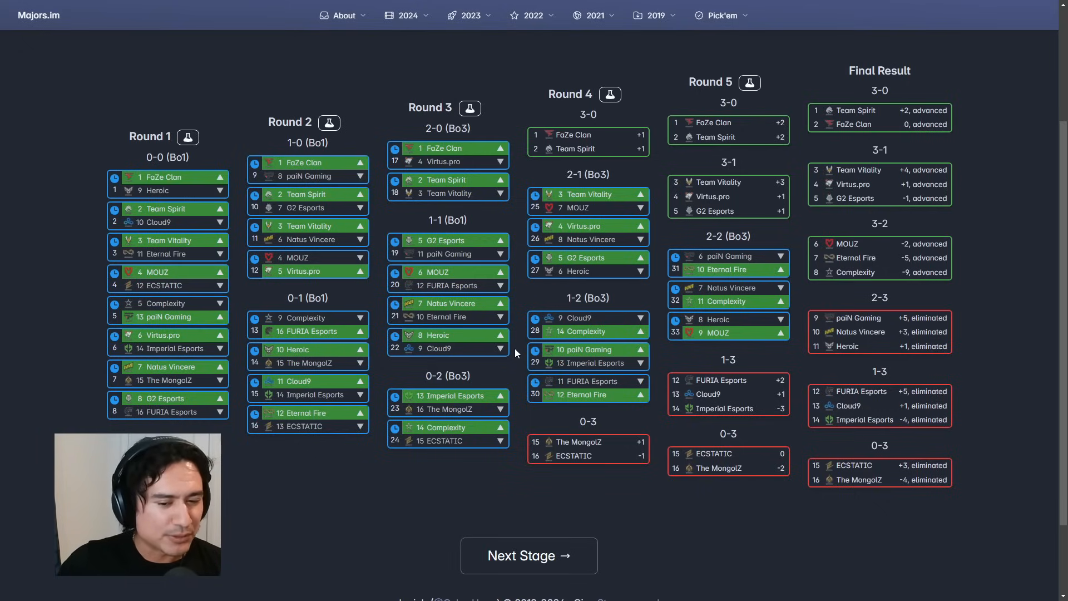
mouse_move(483, 367)
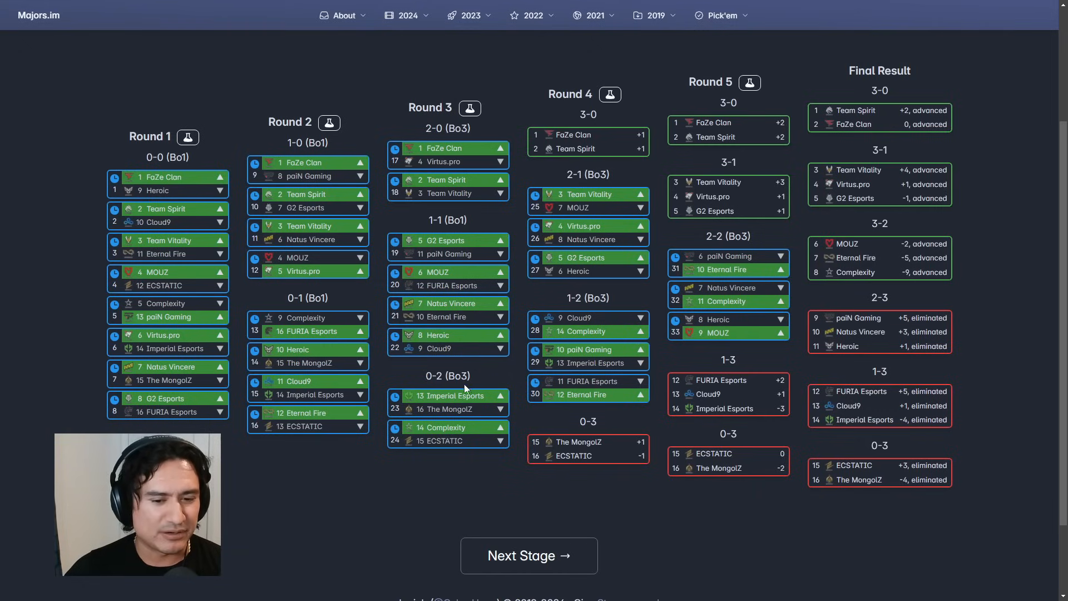
mouse_move(517, 399)
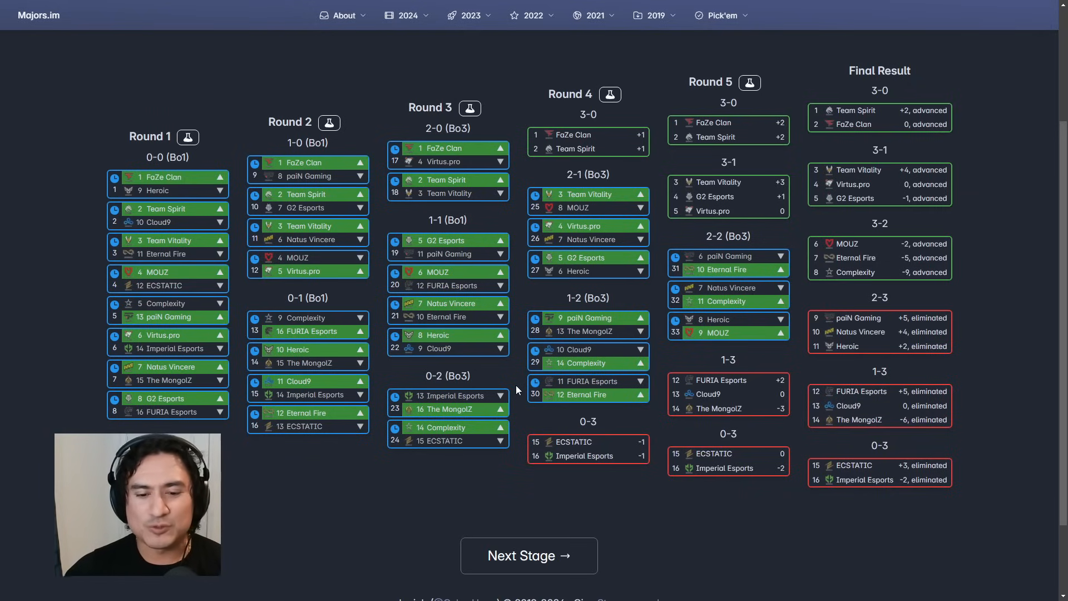
- Pick Imperial Esports in the Round 3 0-2 match, then change the winner to The MongolZ
click(446, 396)
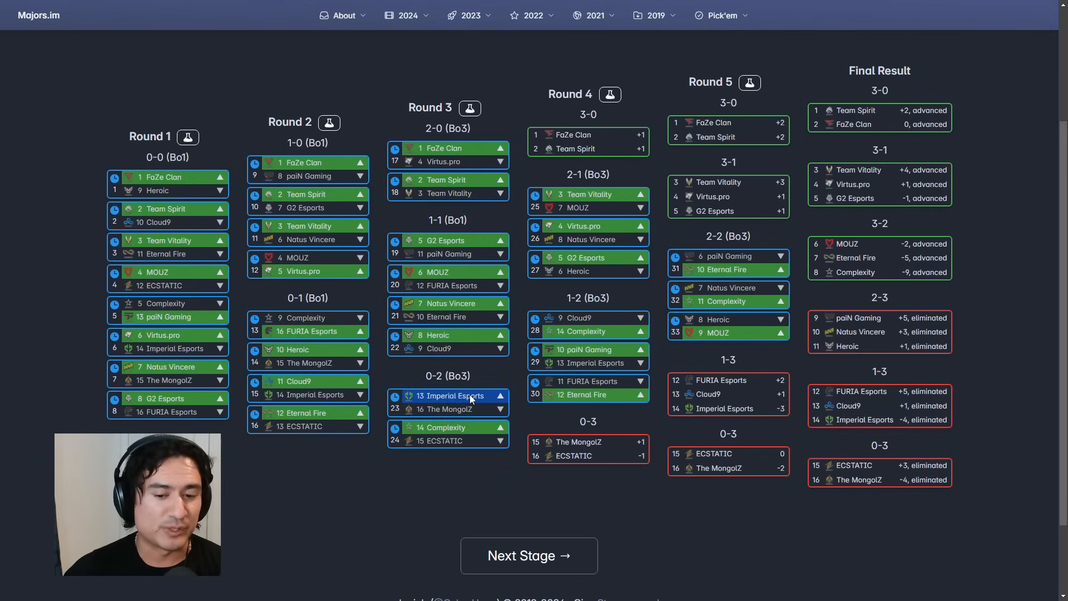
mouse_move(514, 386)
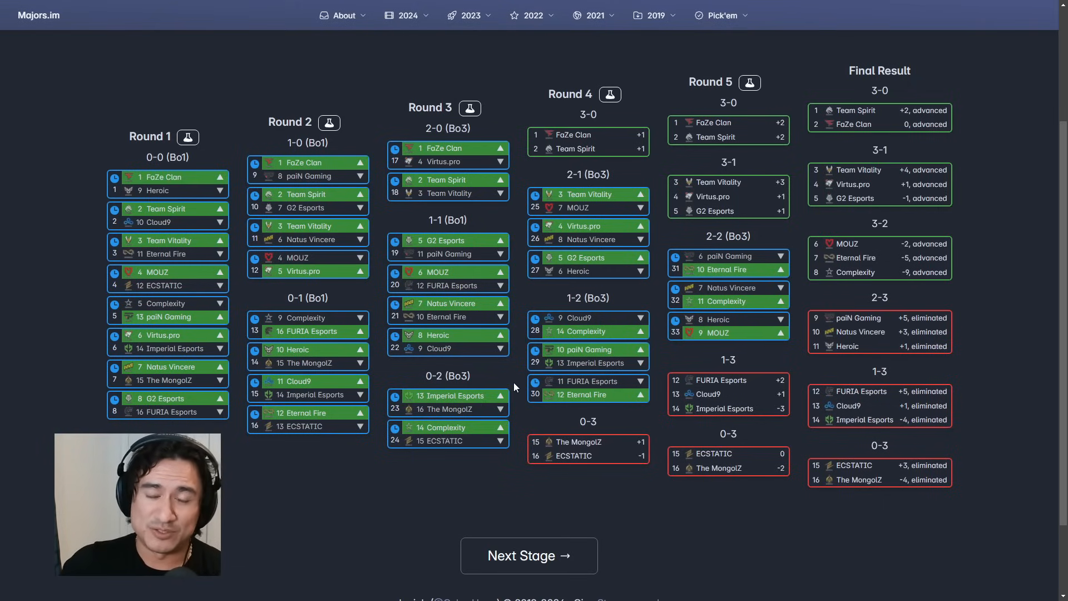
mouse_move(506, 394)
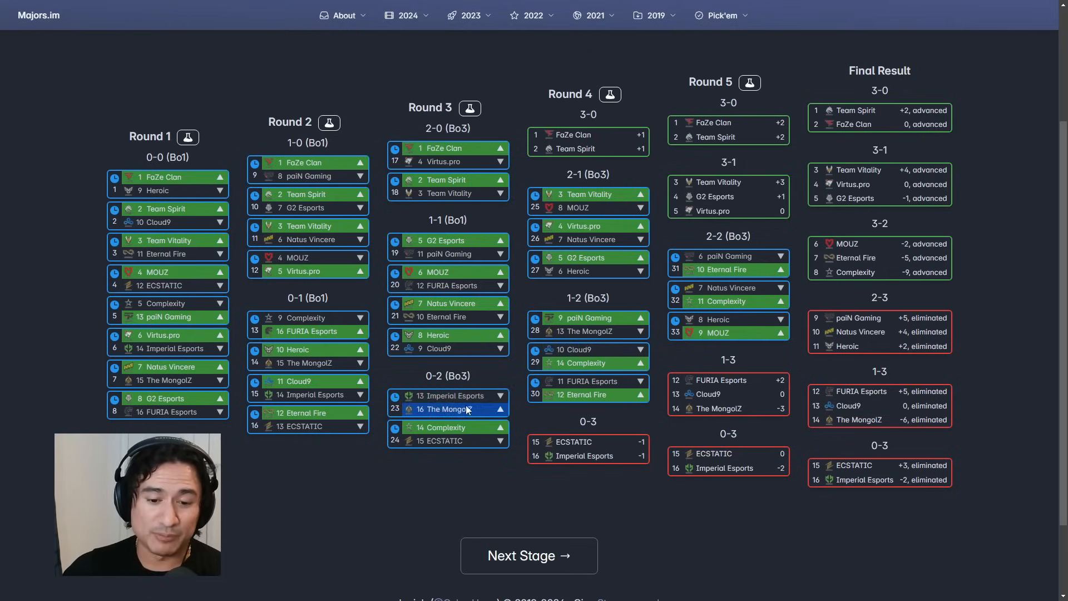
click(500, 410)
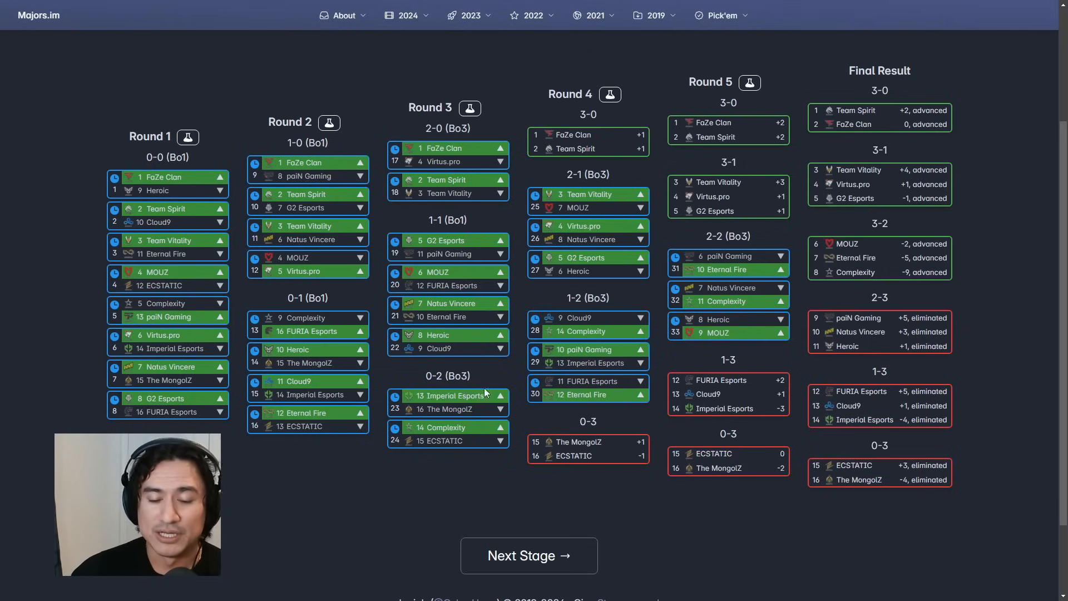
mouse_move(522, 388)
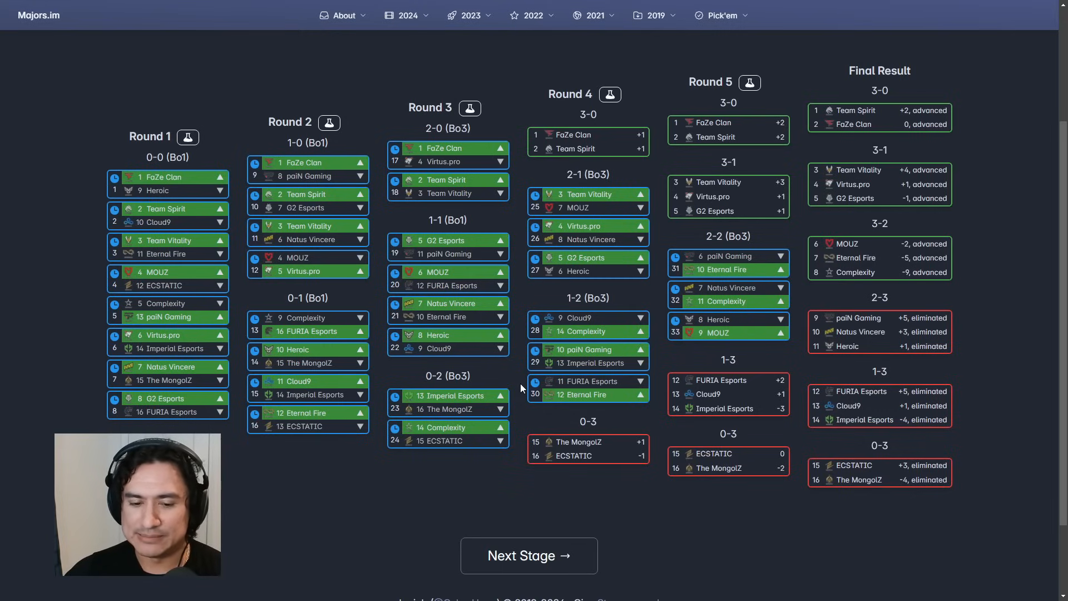
mouse_move(513, 379)
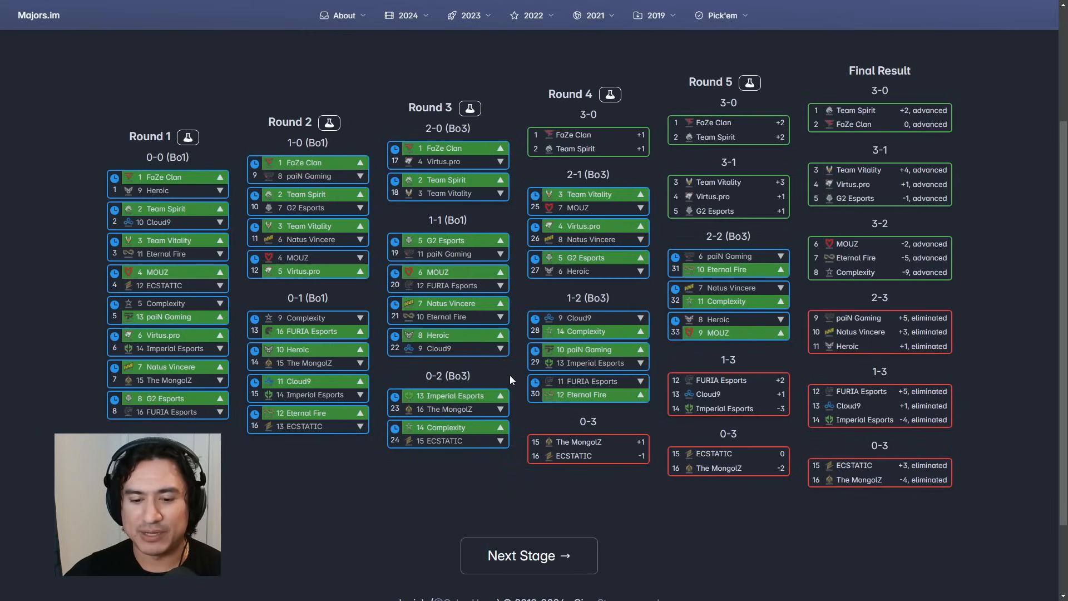
mouse_move(516, 398)
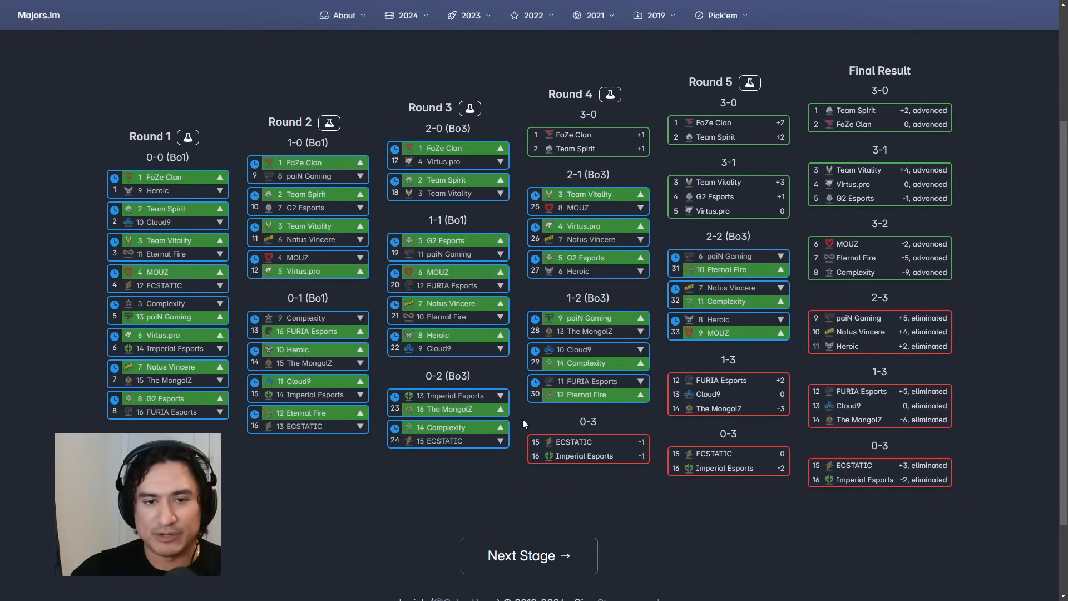
mouse_move(521, 426)
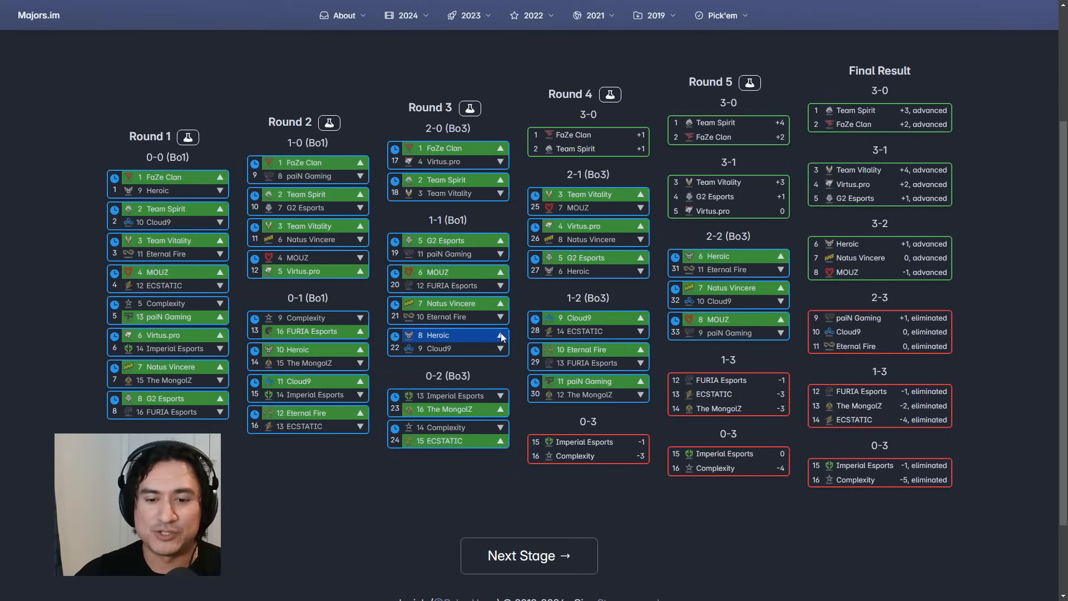
mouse_move(510, 329)
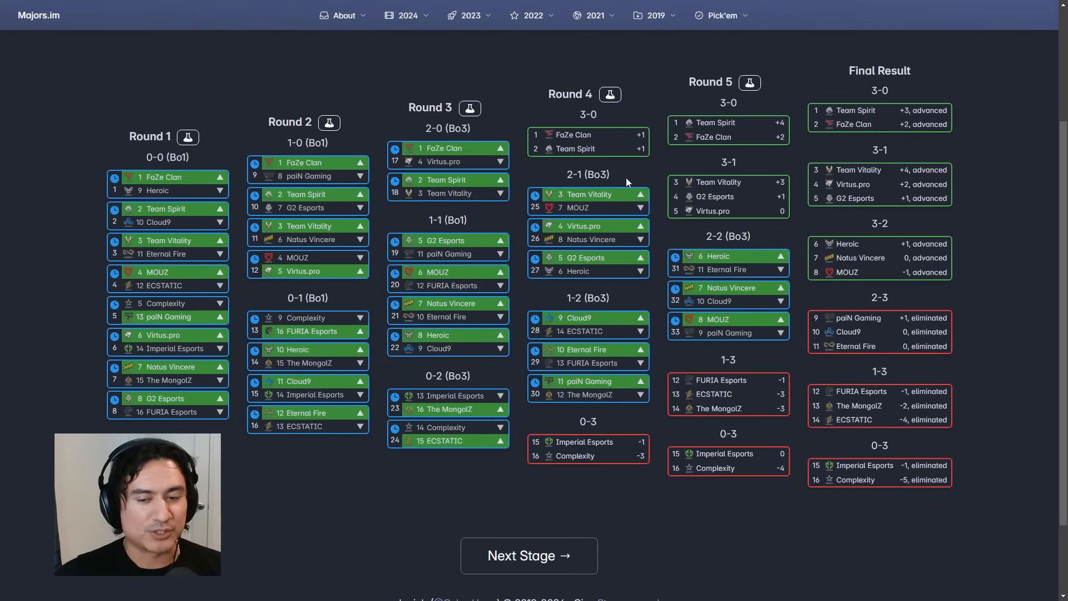
mouse_move(632, 168)
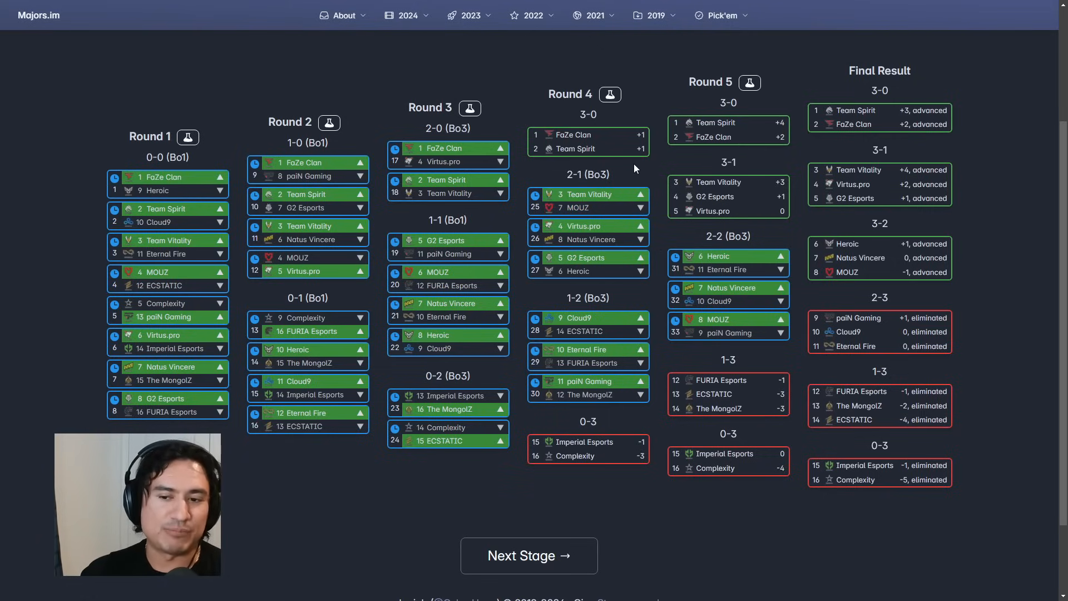
mouse_move(653, 159)
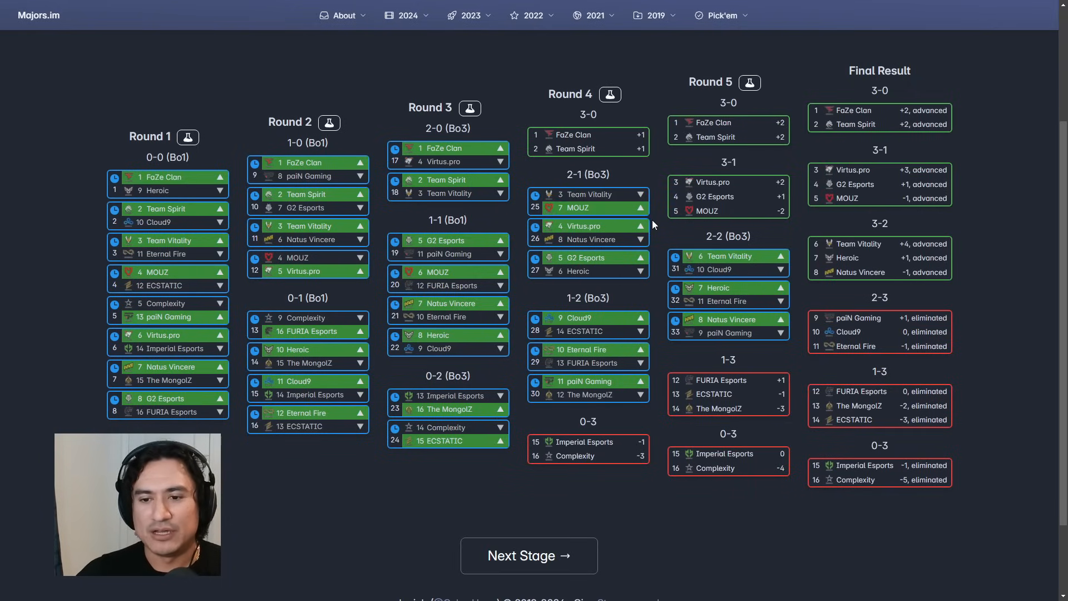
mouse_move(655, 221)
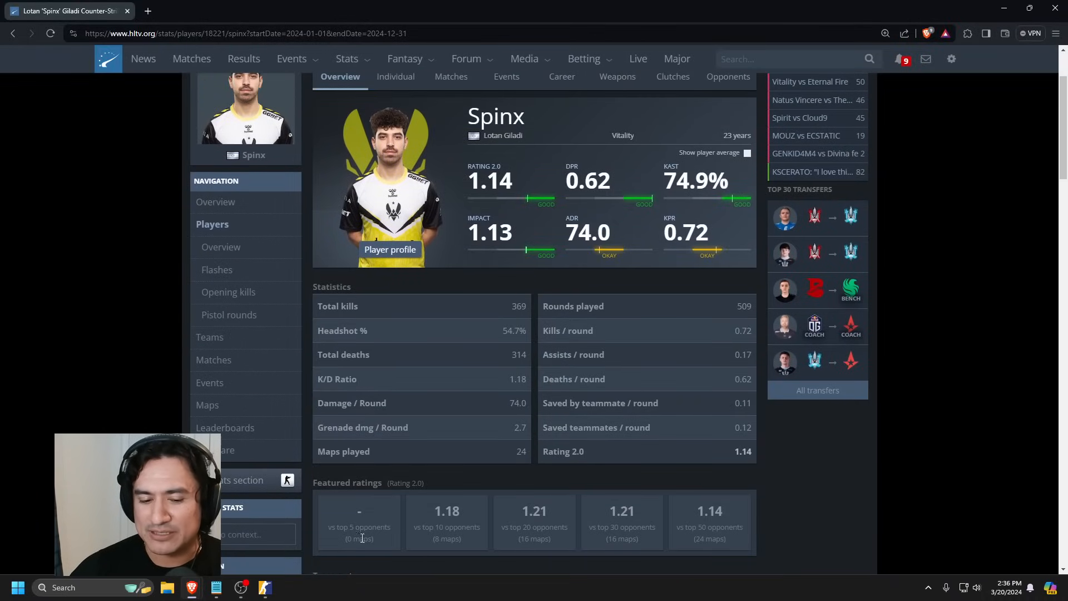
- Open Spinx's Matches tab on HLTV and browse his 2024 per-map ratings
click(450, 76)
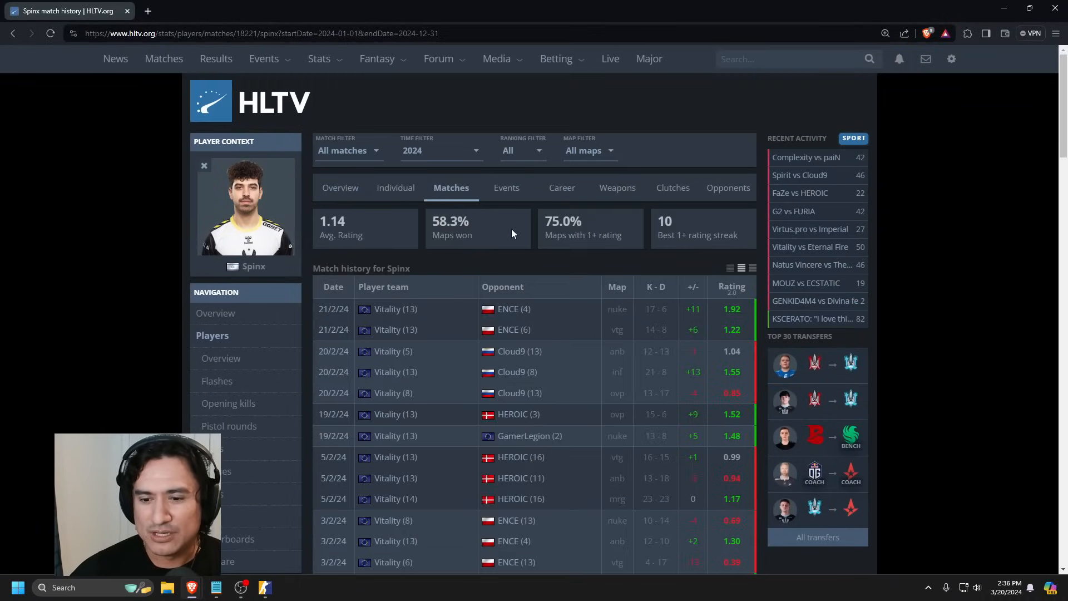
scroll(down, 3)
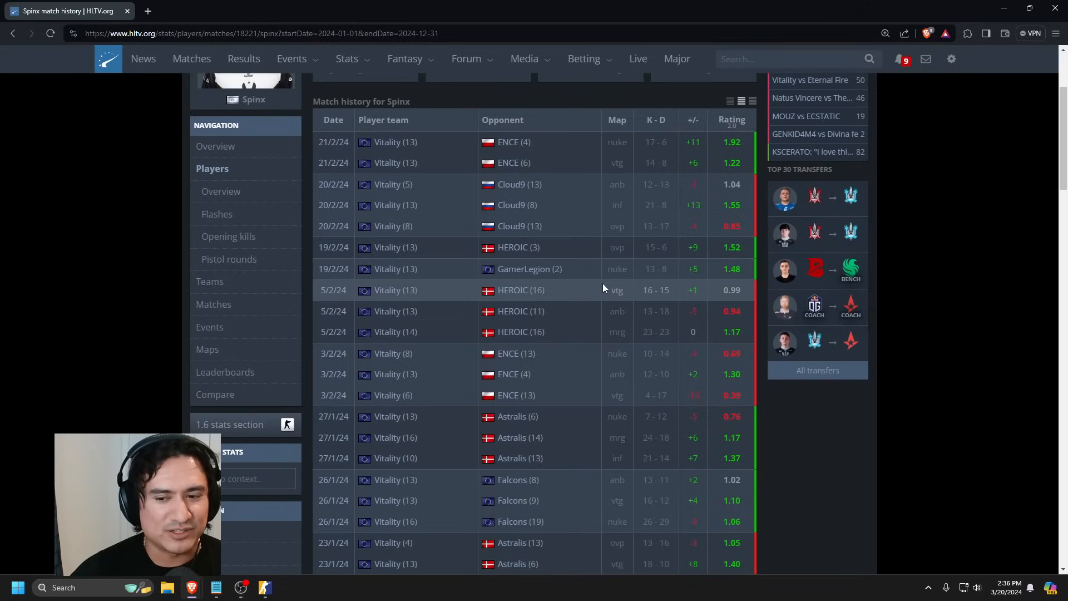
scroll(down, 3)
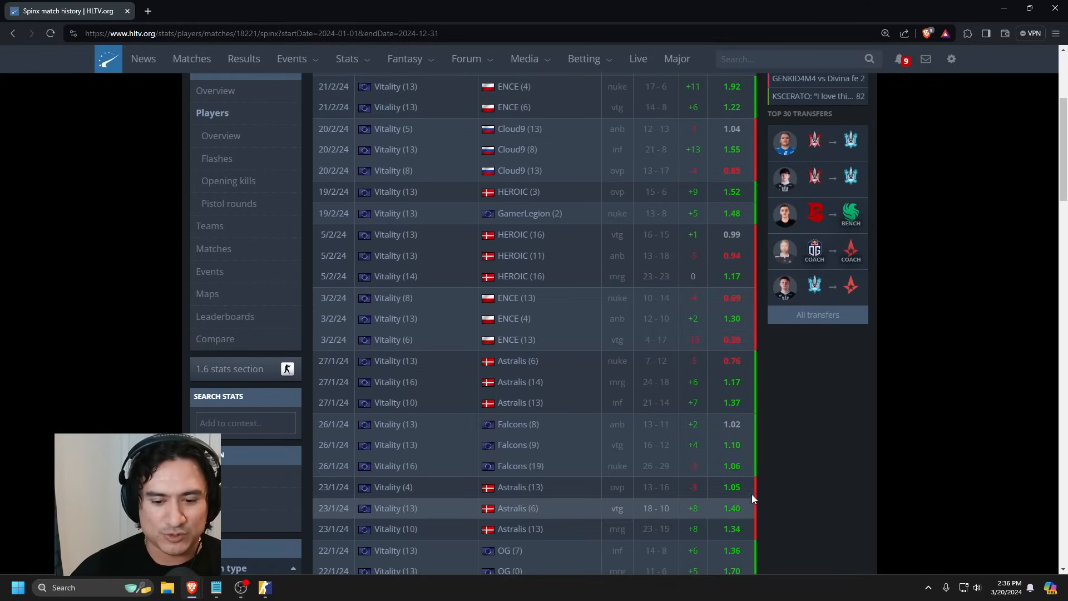
mouse_move(739, 386)
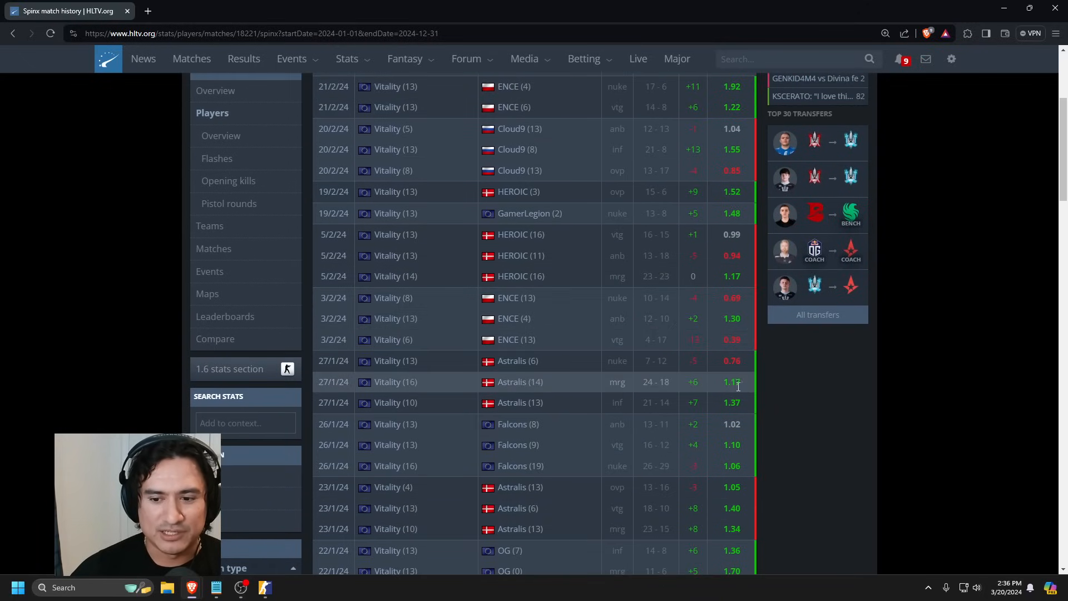
scroll(up, 3)
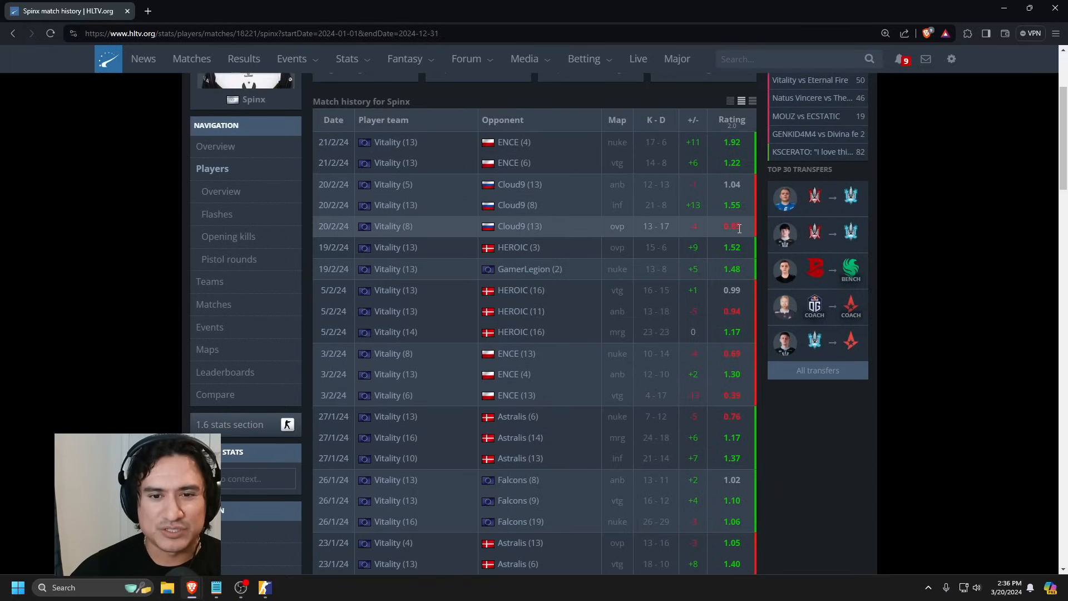
mouse_move(683, 418)
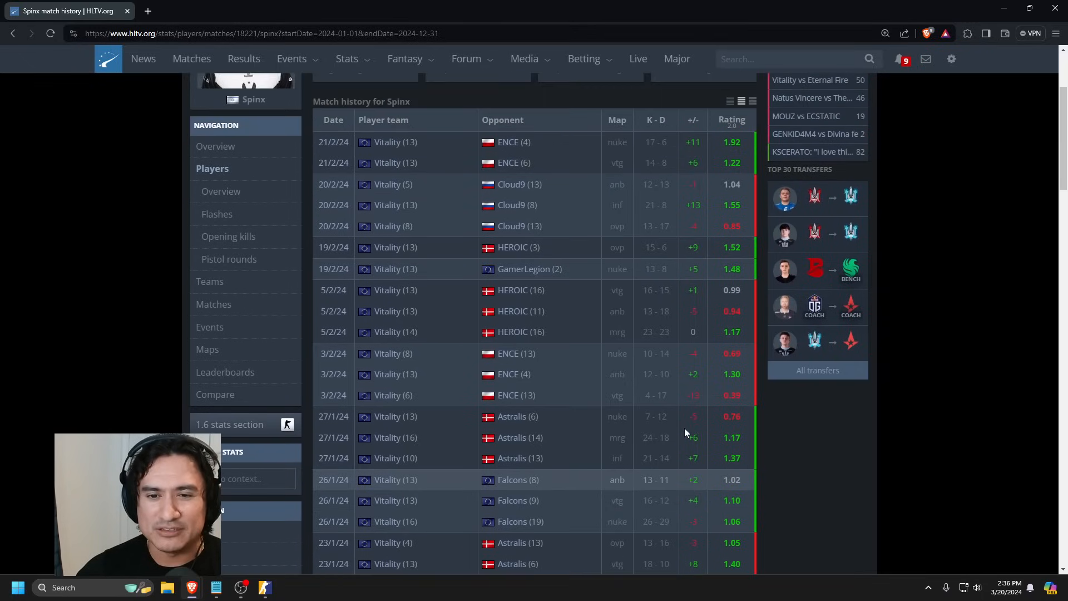
scroll(up, 3)
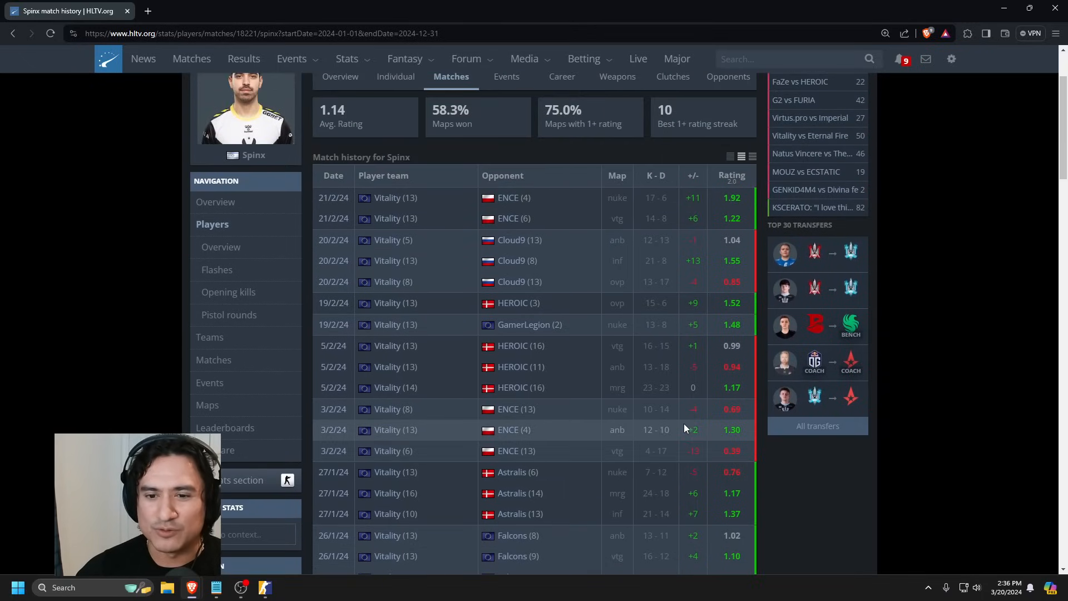
scroll(down, 3)
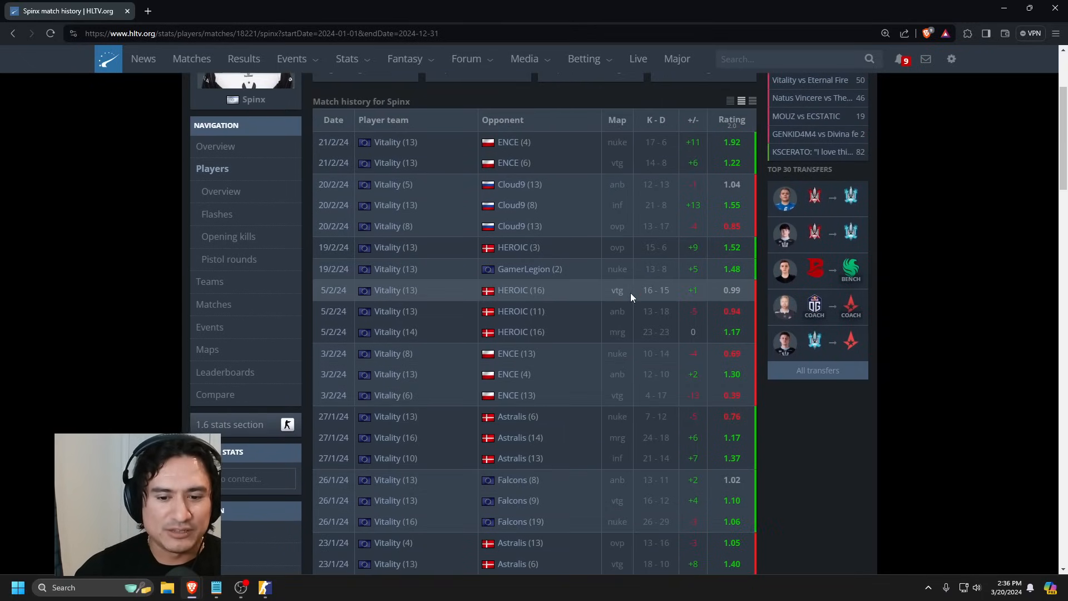
scroll(down, 3)
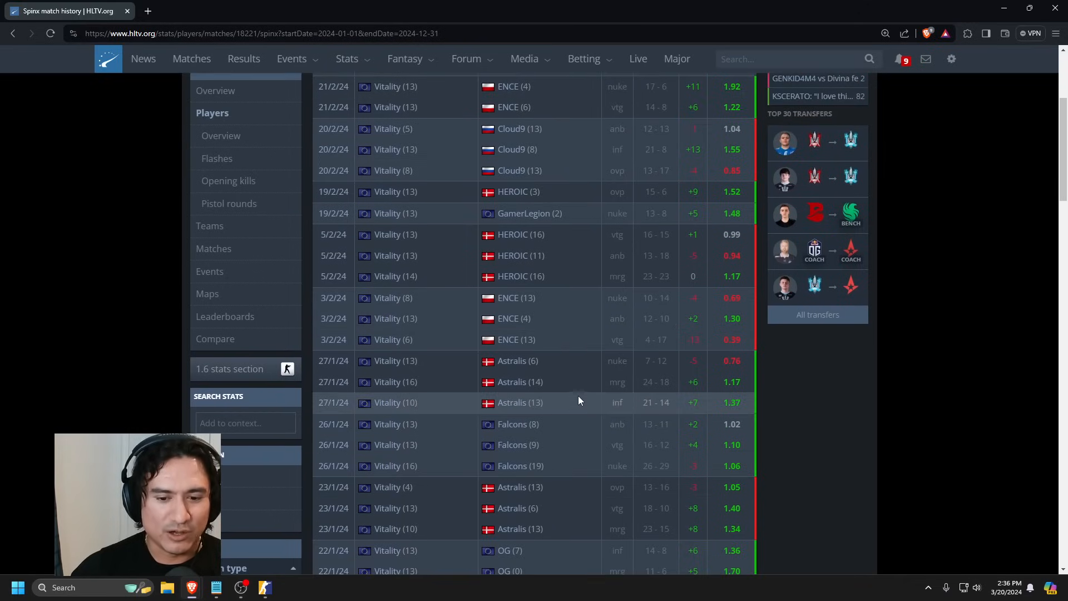
scroll(up, 3)
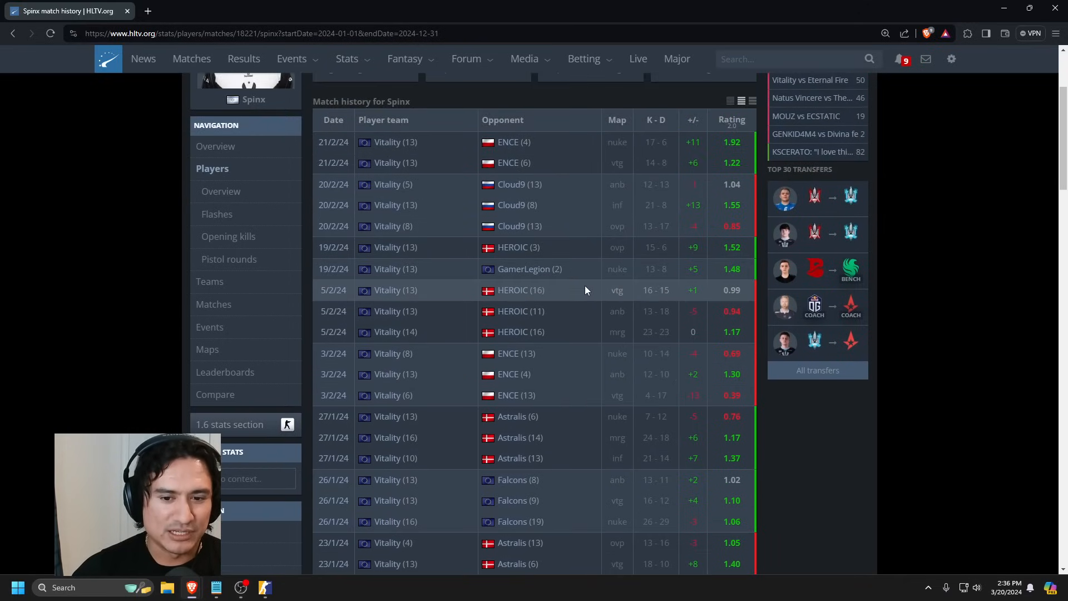
scroll(down, 3)
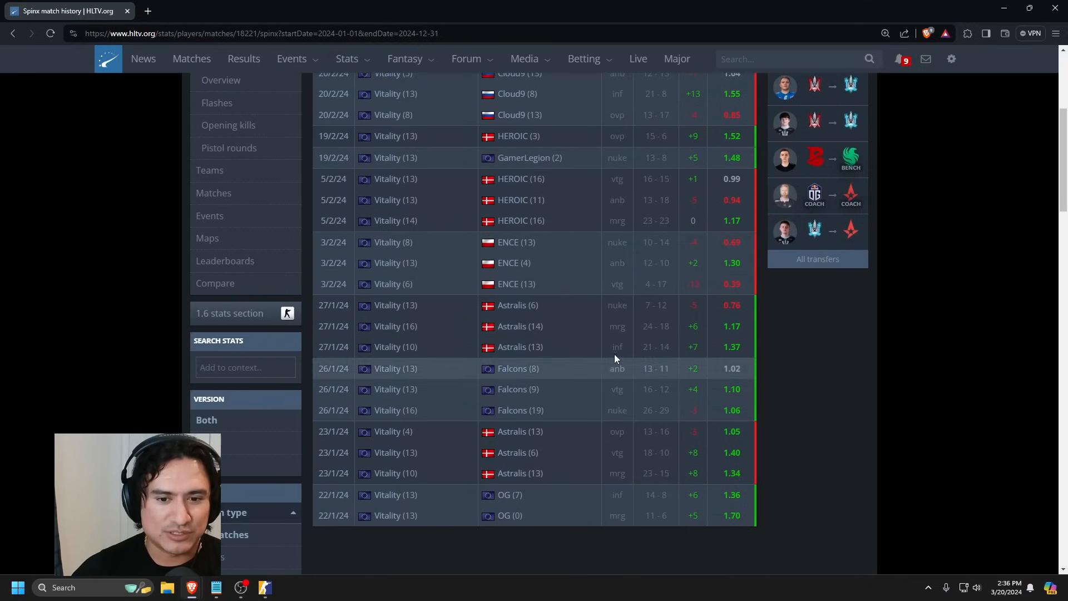
scroll(up, 3)
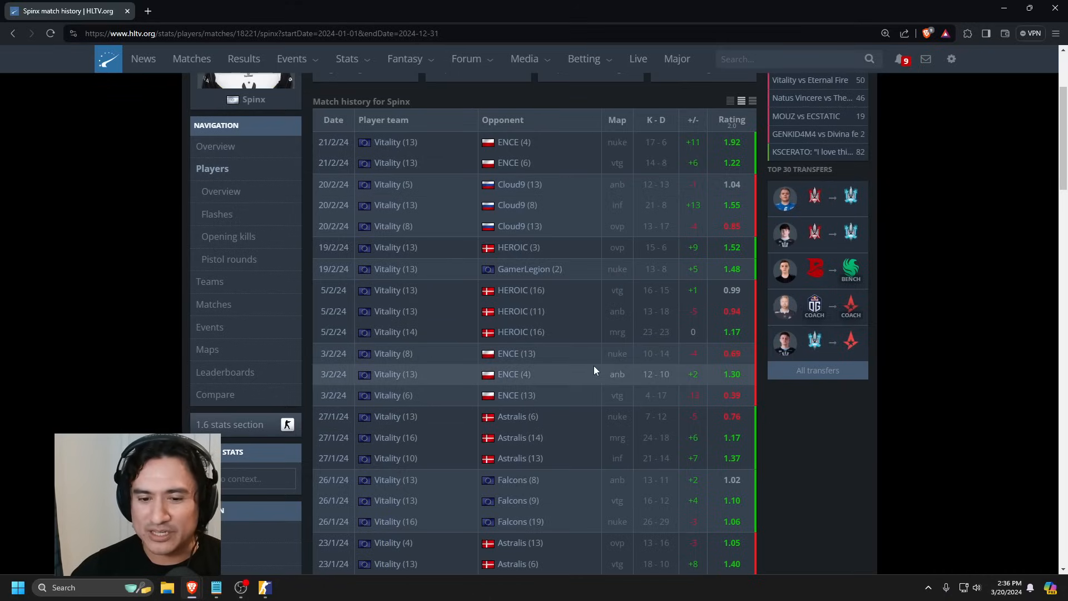
scroll(down, 3)
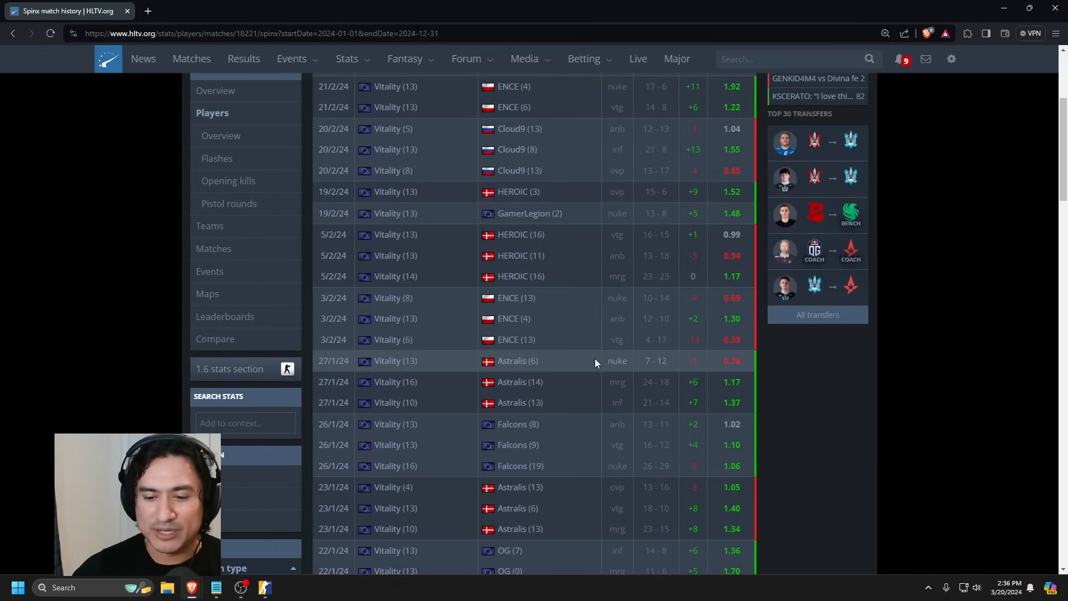
scroll(down, 3)
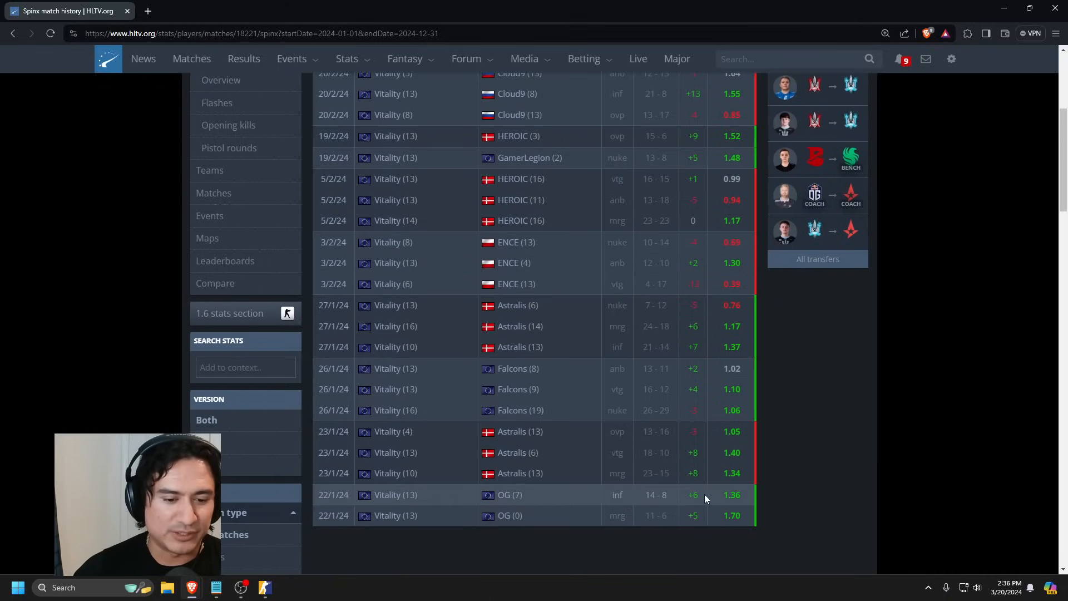
scroll(up, 3)
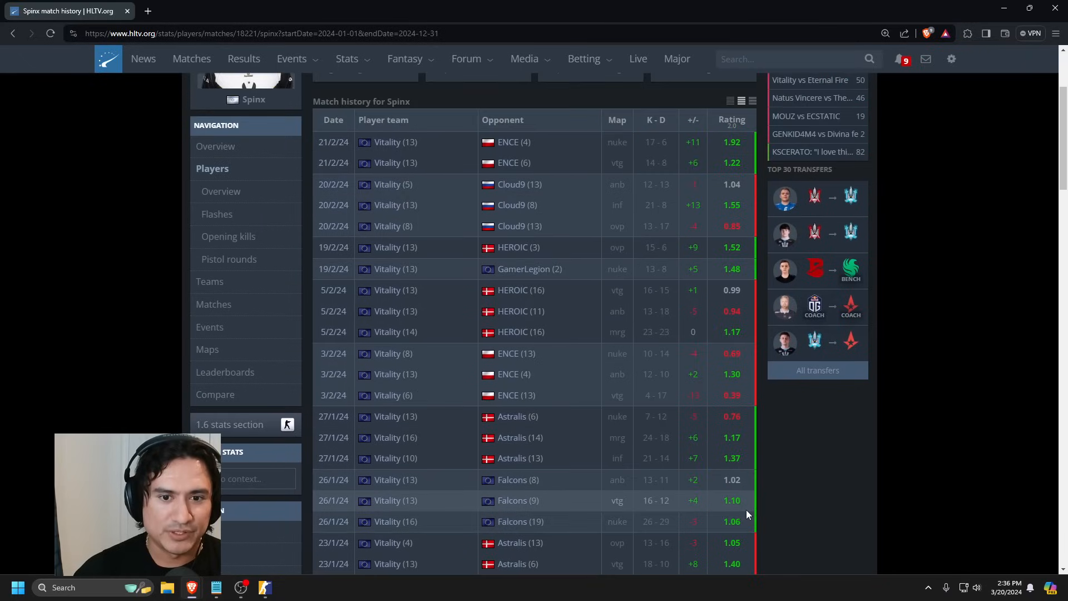
scroll(down, 3)
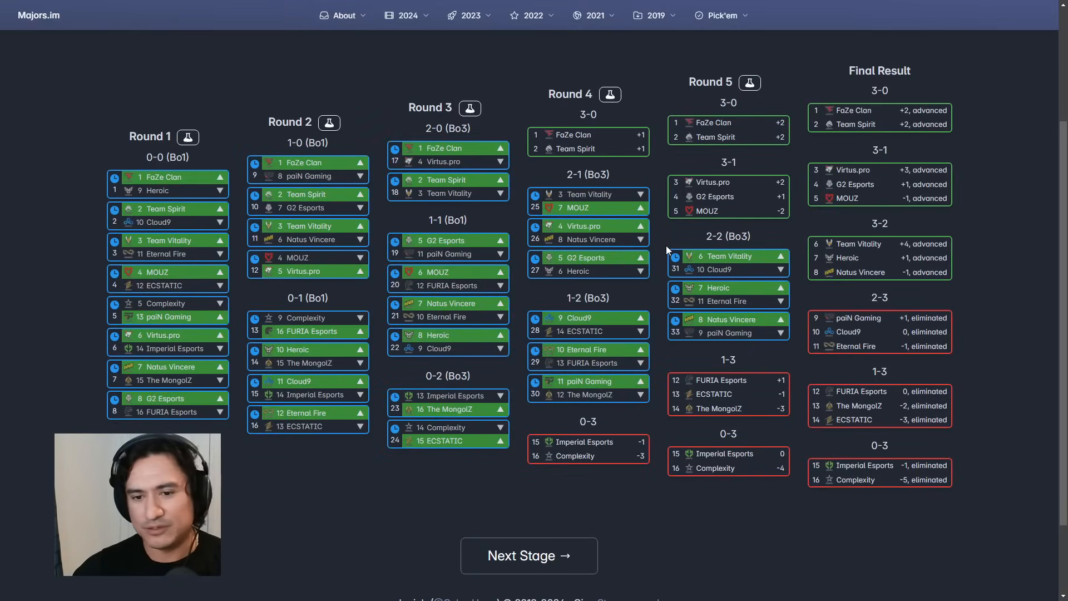
mouse_move(667, 247)
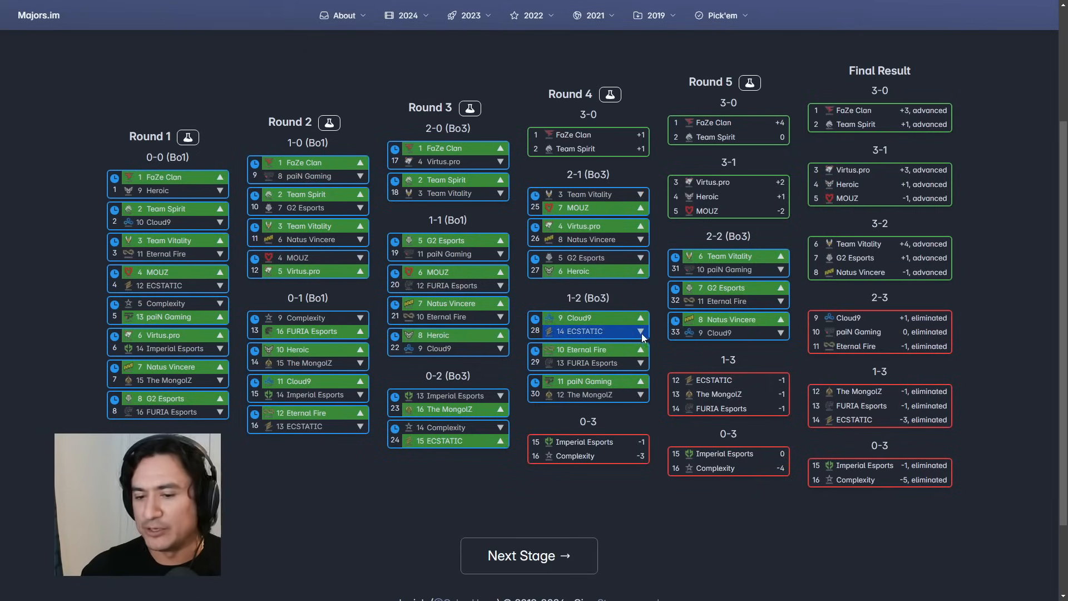
mouse_move(619, 362)
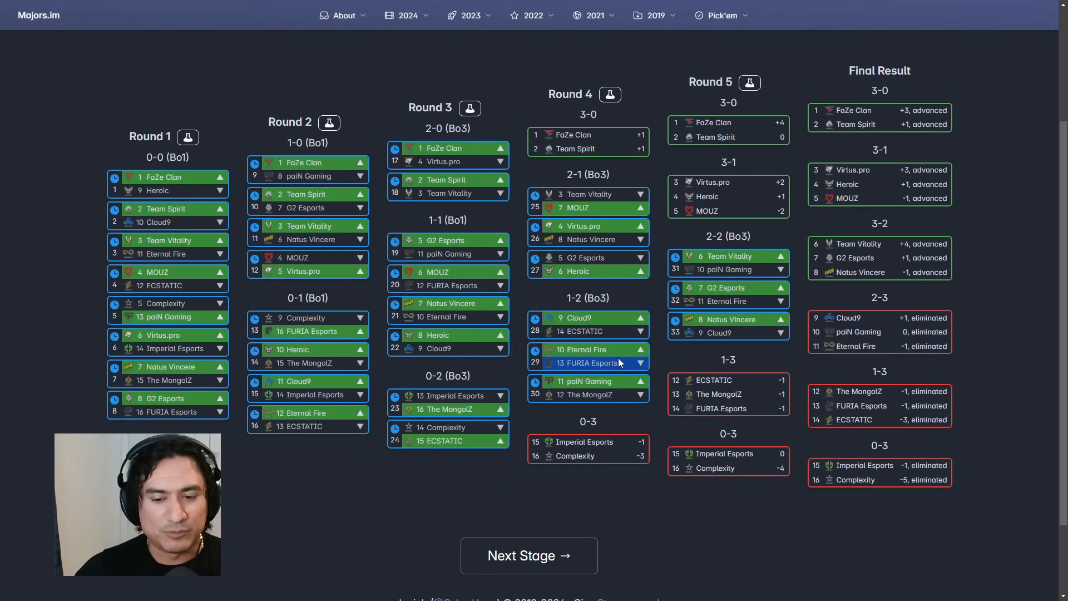
mouse_move(656, 368)
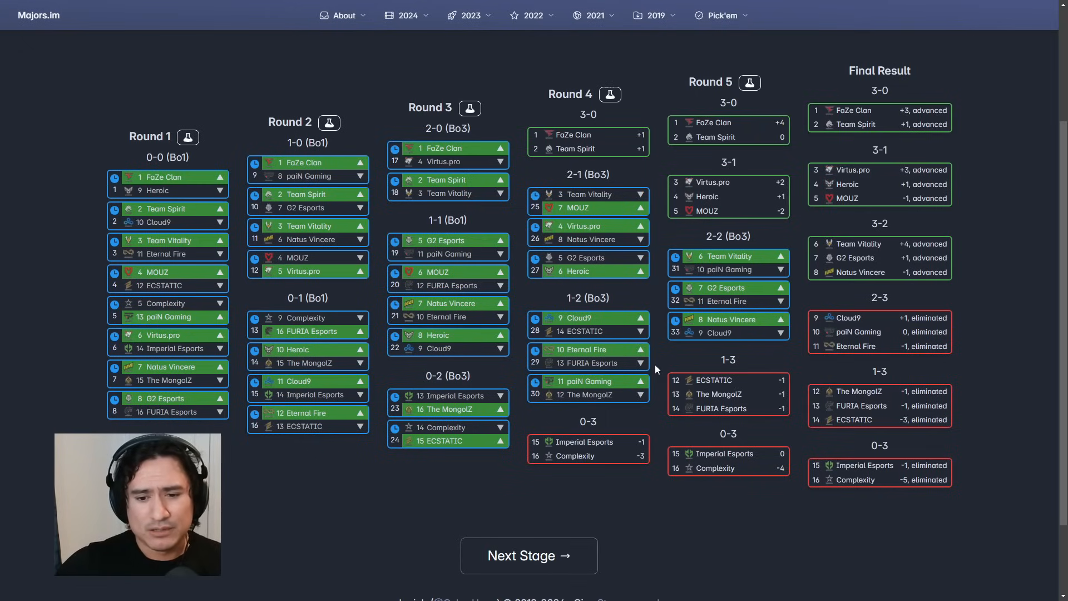
mouse_move(656, 363)
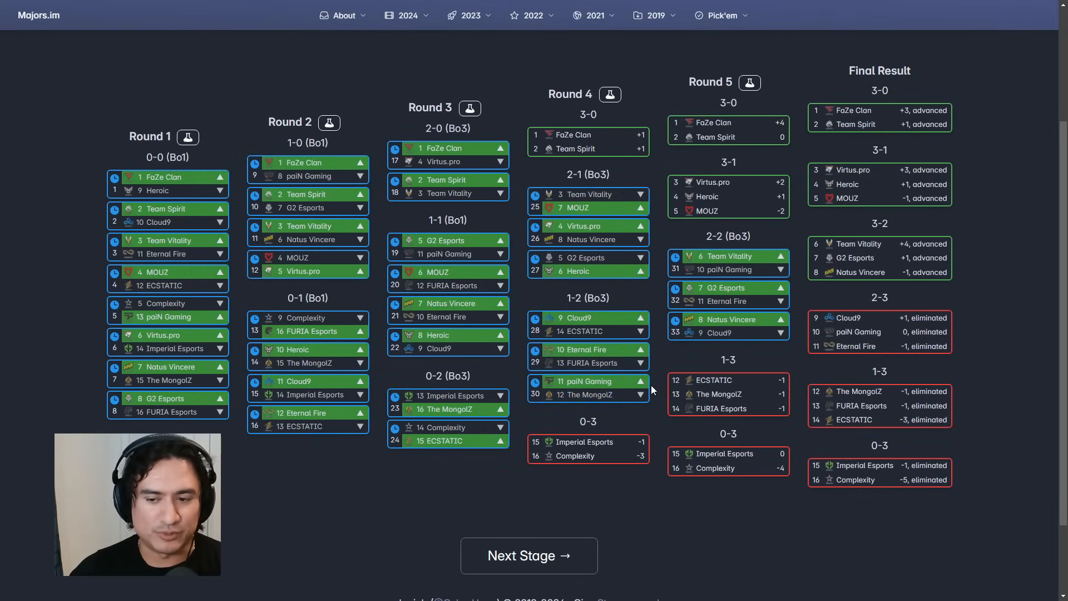
- Pick The MongolZ over paiN Gaming in Round 4, leaving Heroic 3-1 and G2 3-2
click(640, 395)
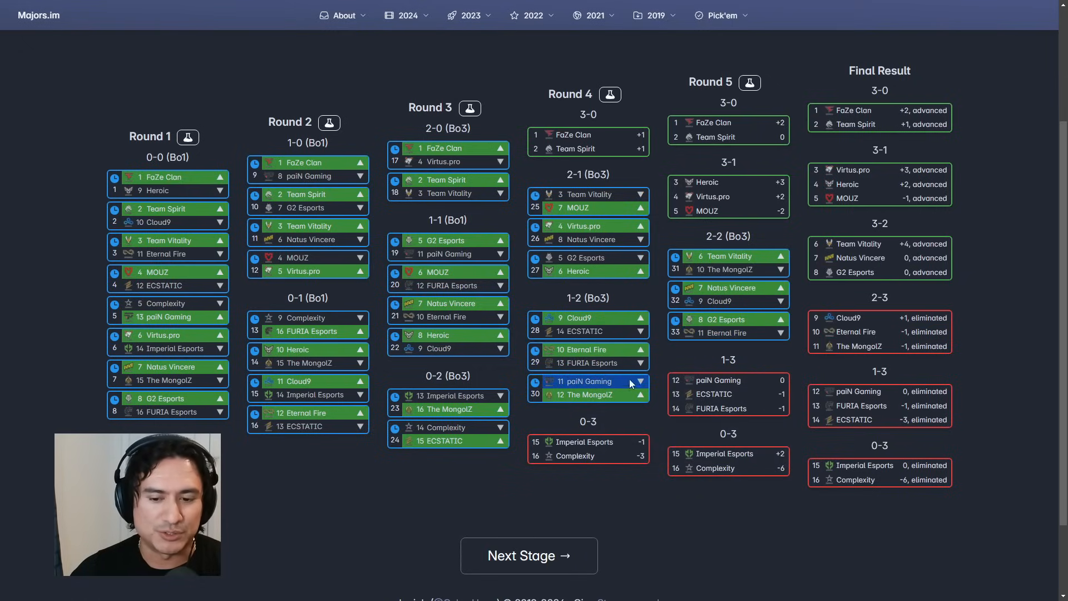
click(640, 395)
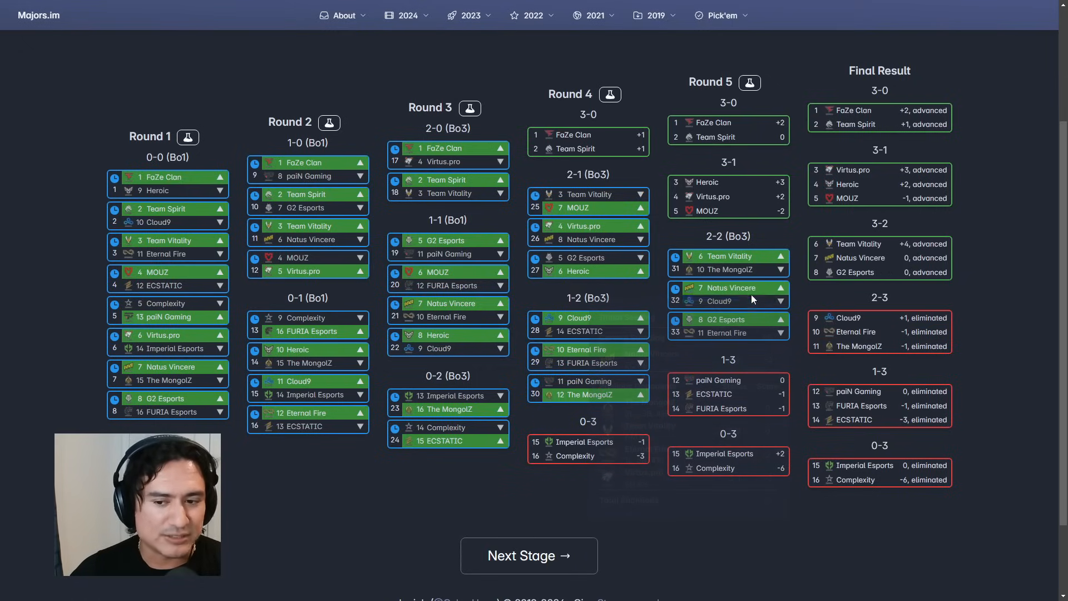
- Review the Final Result column, then bring up the Alt+Tab window switcher
click(729, 270)
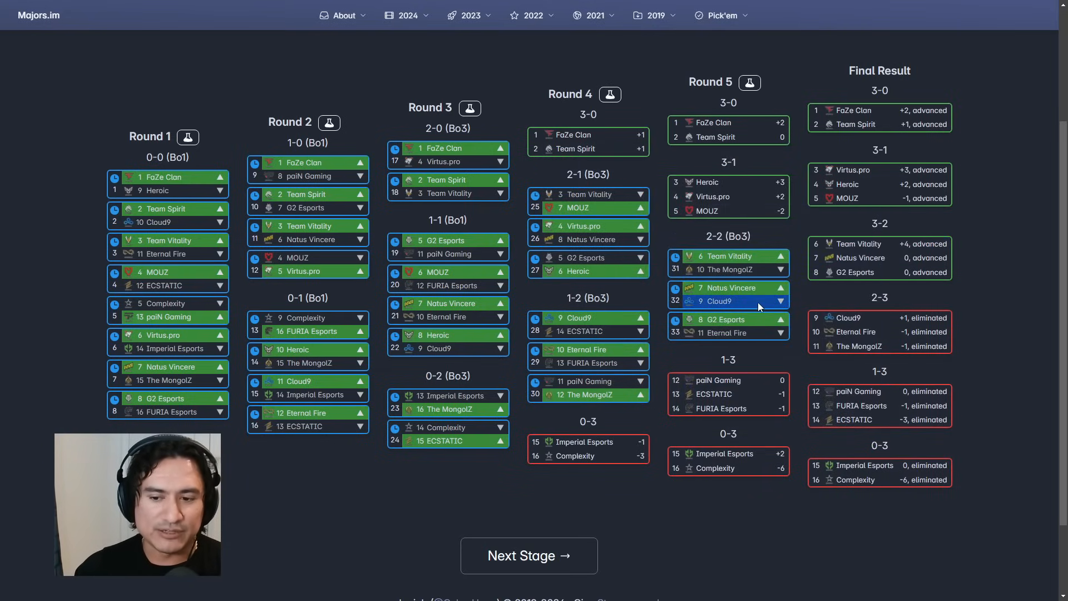
mouse_move(802, 303)
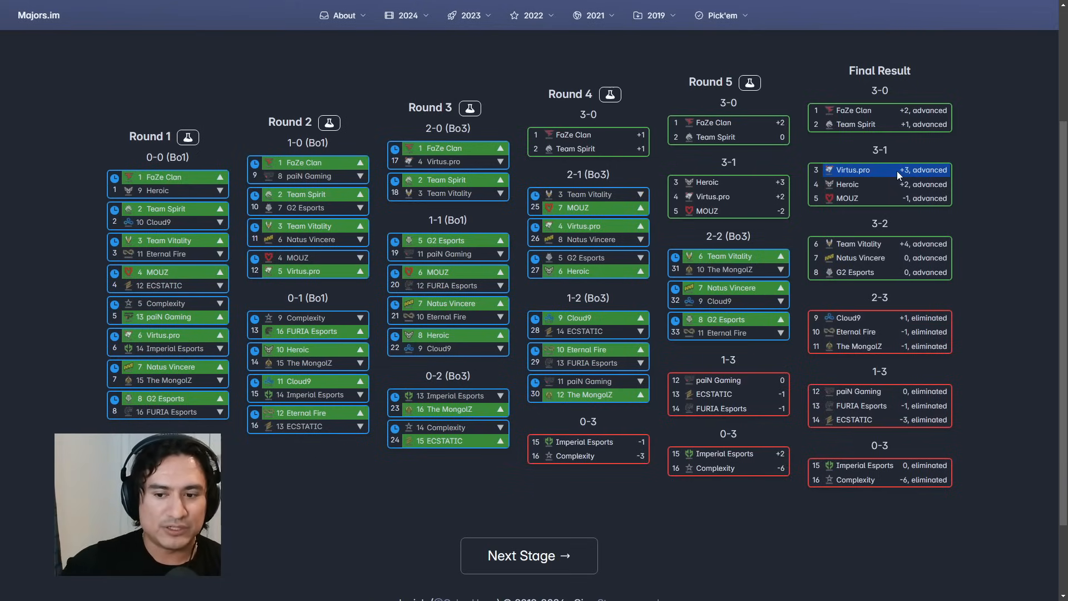
key(alt+tab)
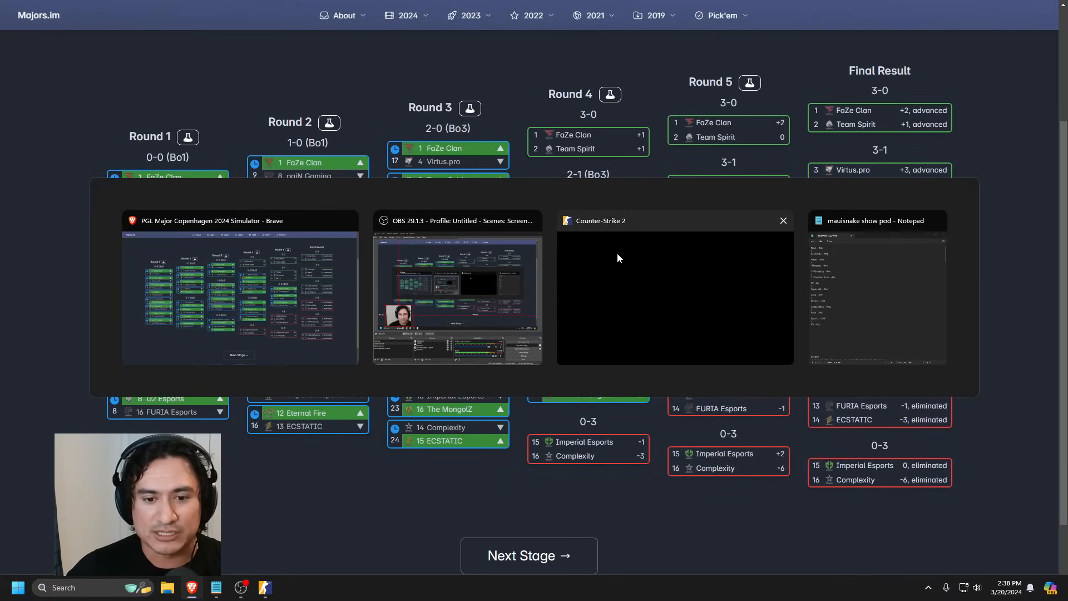
- Choose Counter-Strike 2 in the switcher to show the nine-of-ten Pick'em board
click(674, 296)
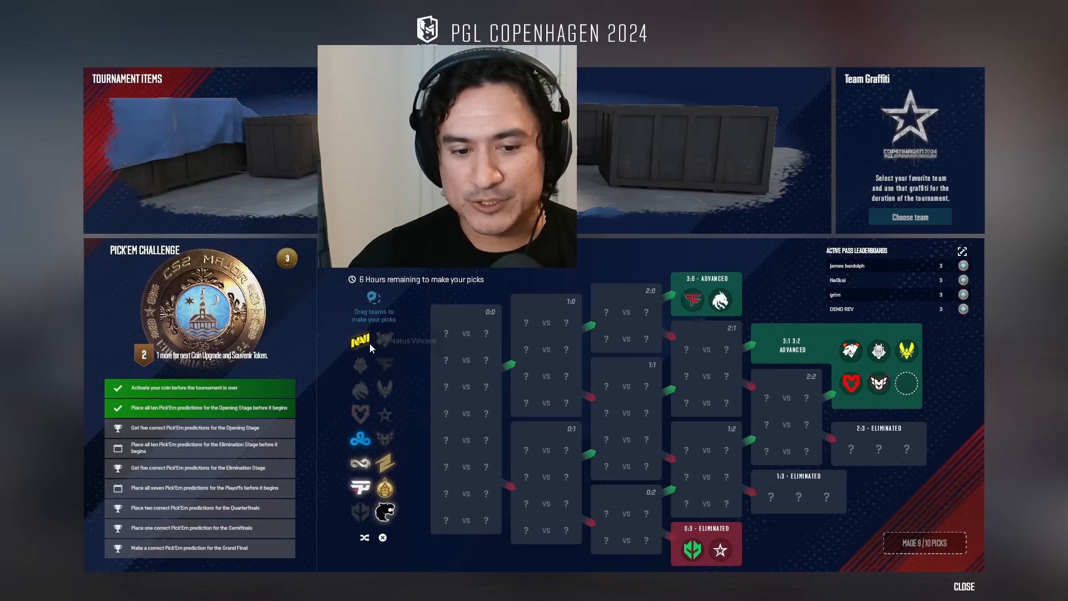
mouse_move(361, 438)
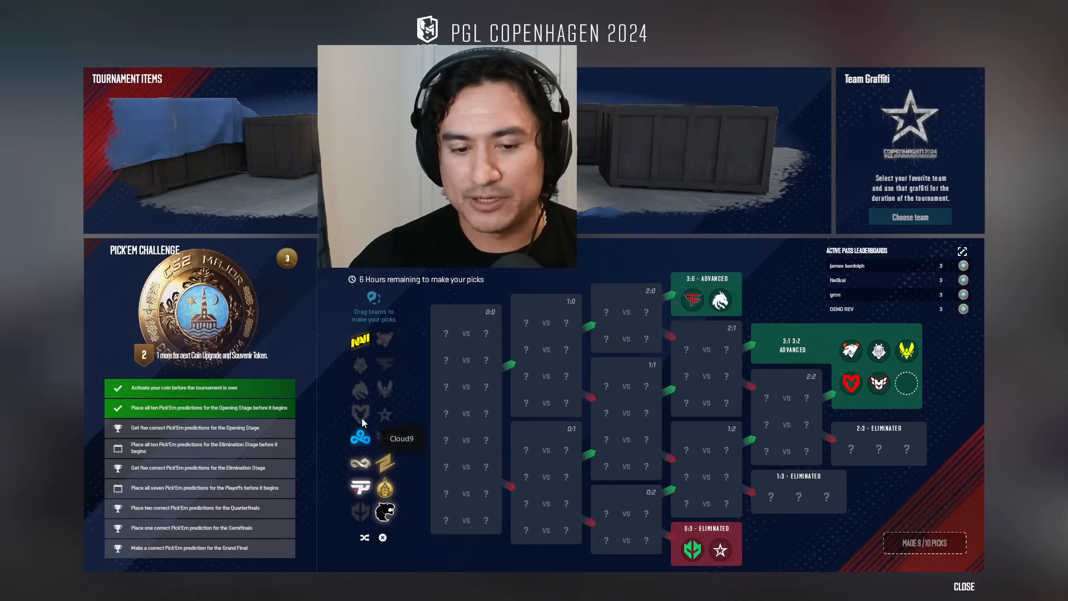
mouse_move(370, 360)
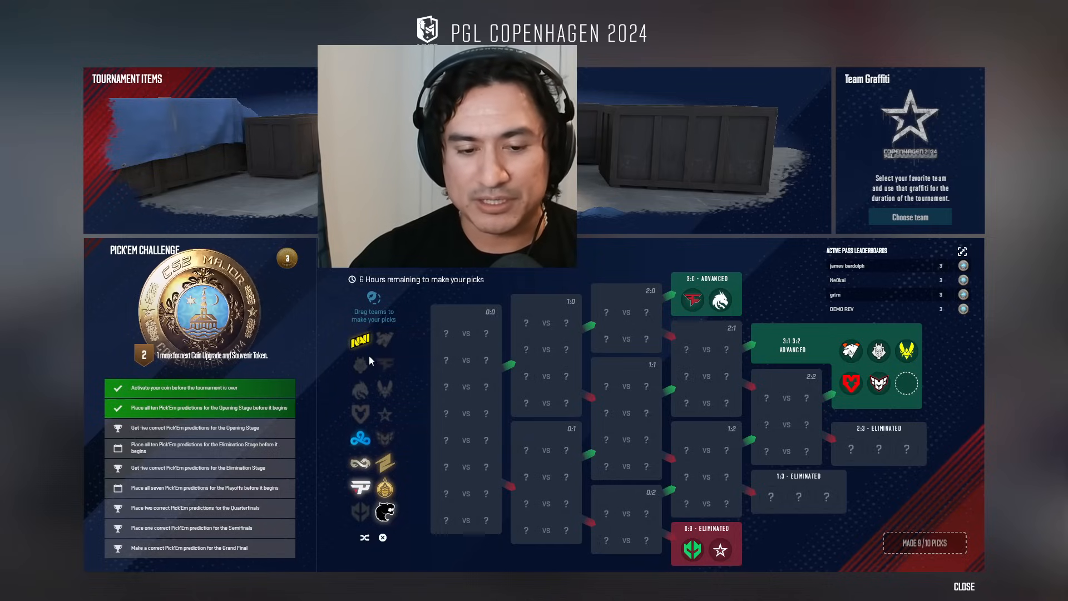
mouse_move(362, 340)
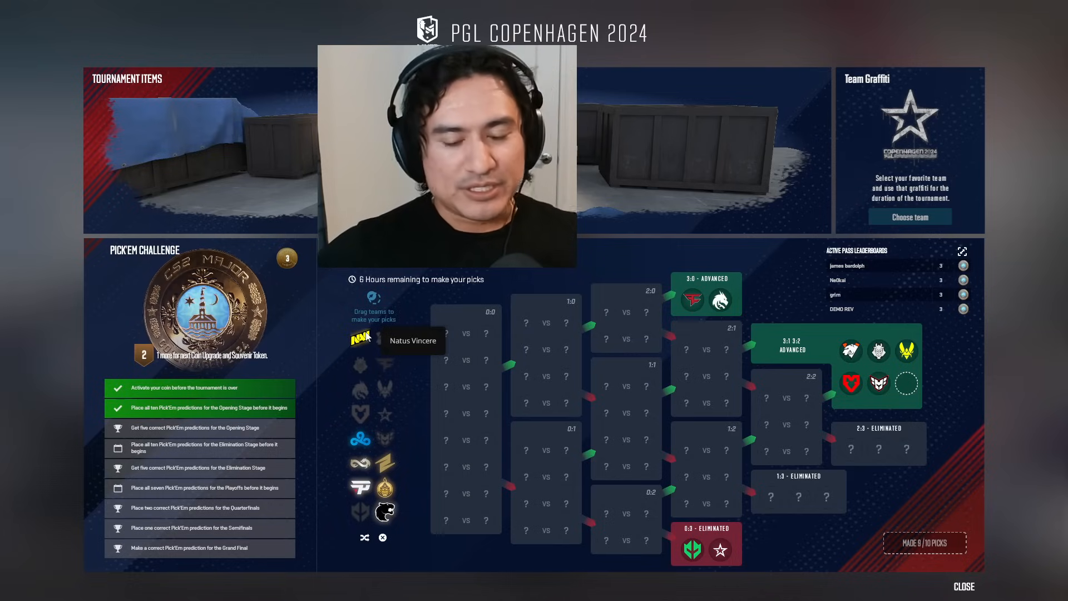
mouse_move(360, 438)
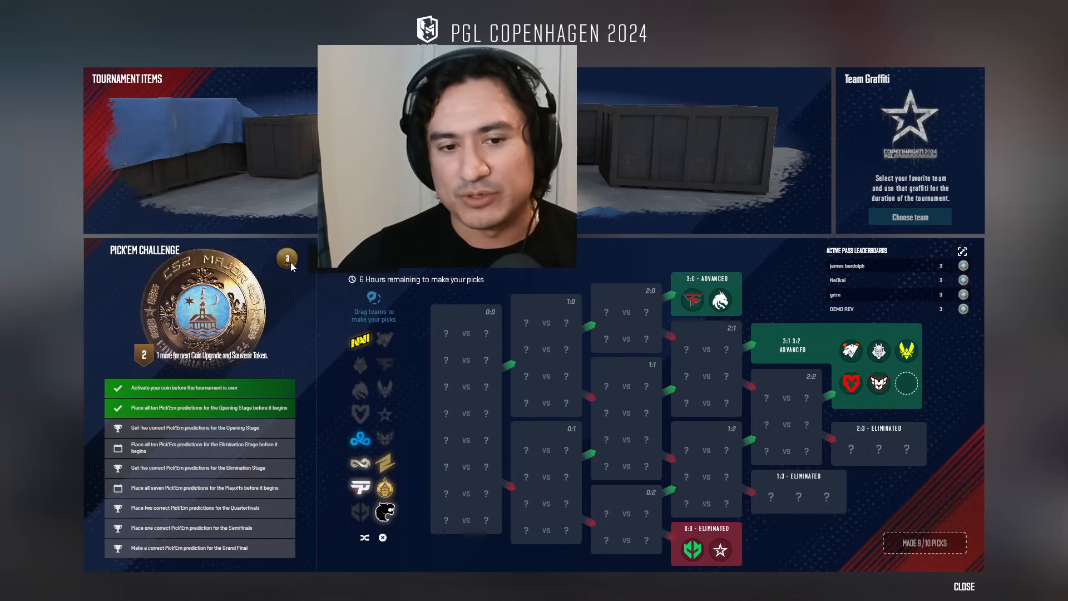
mouse_move(360, 437)
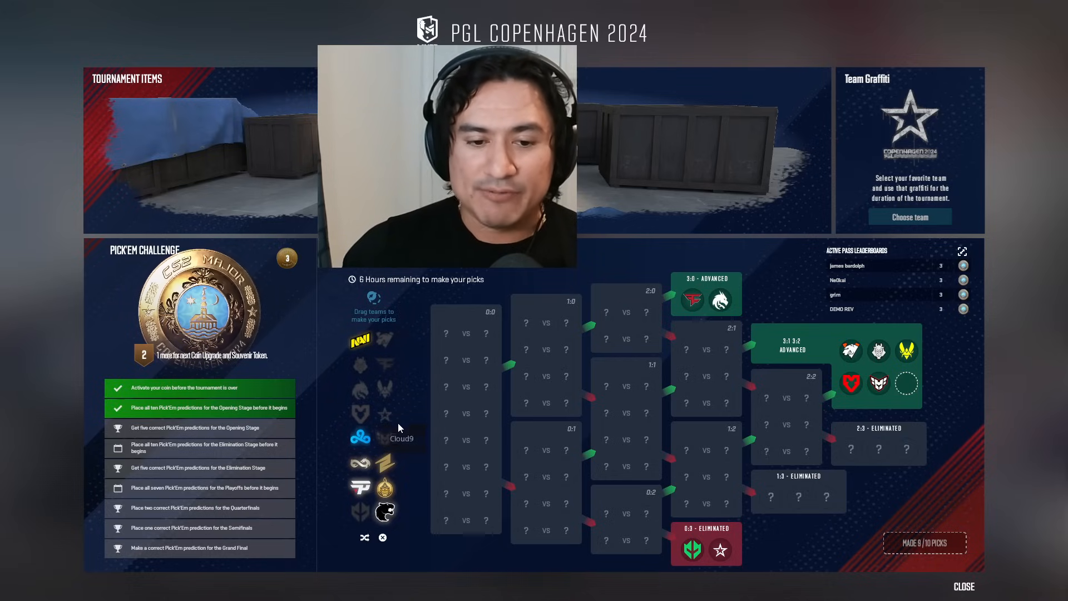
mouse_move(406, 413)
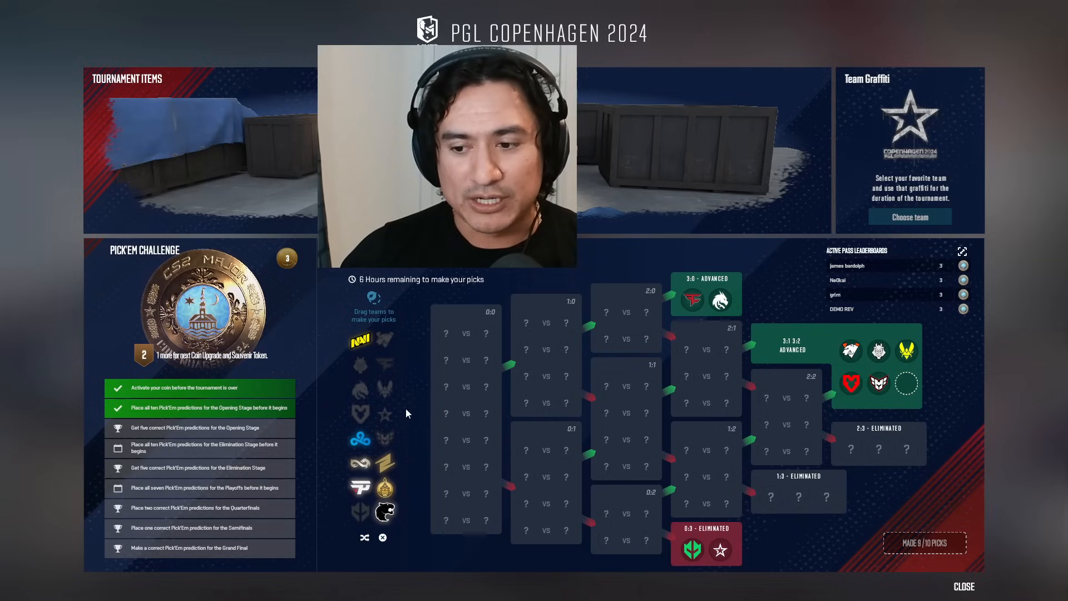
mouse_move(427, 398)
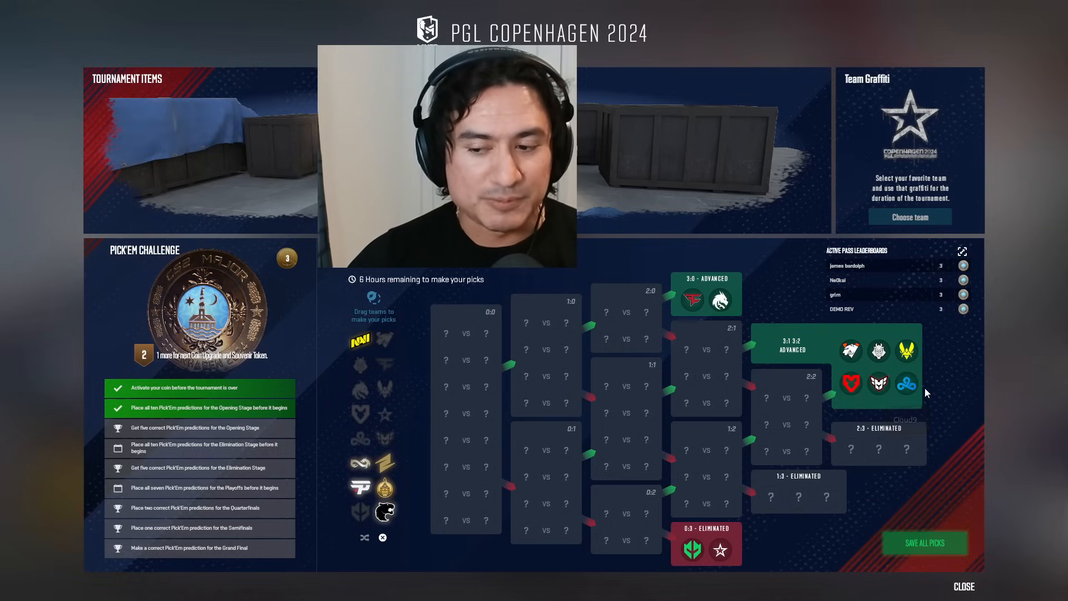
mouse_move(977, 368)
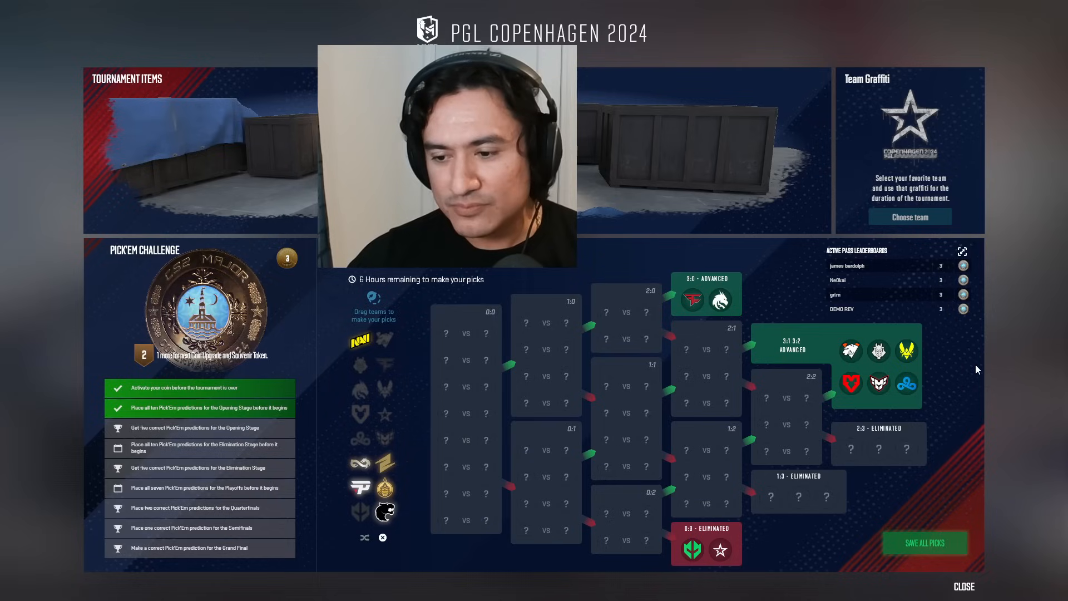
mouse_move(723, 301)
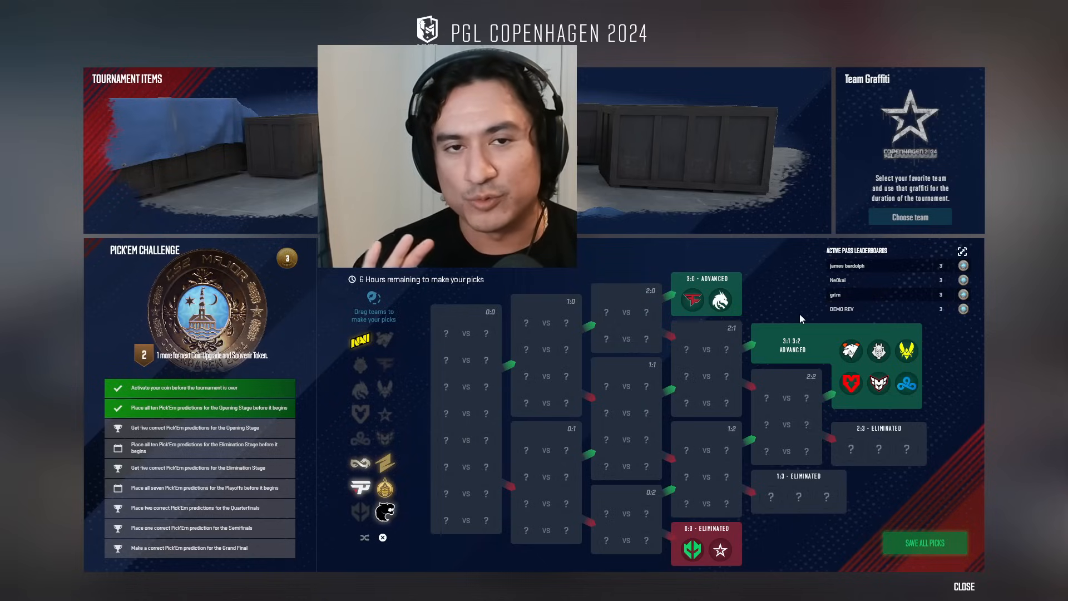
mouse_move(844, 358)
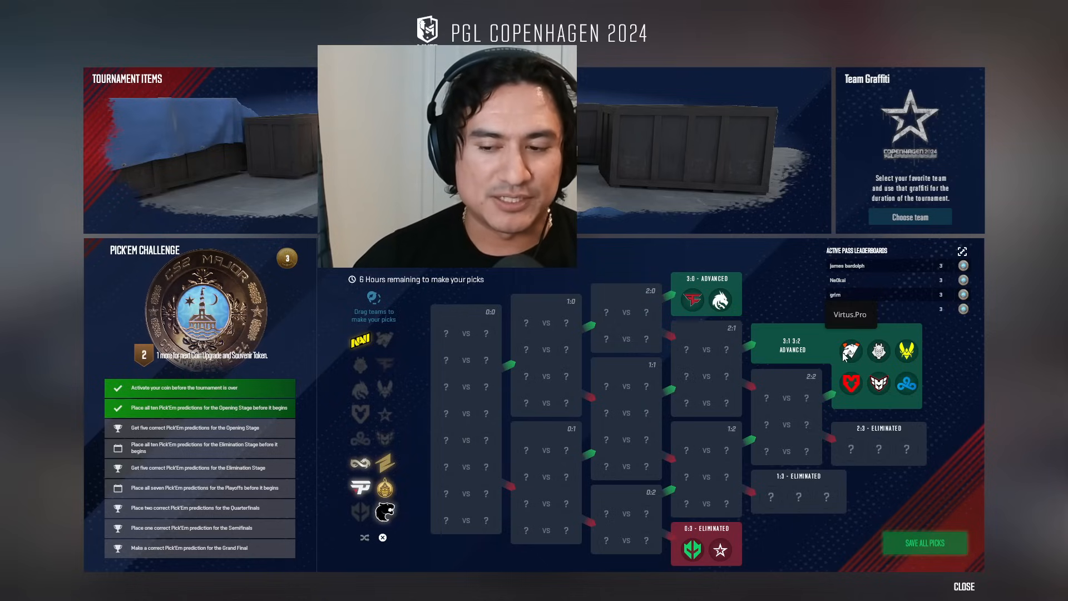
mouse_move(788, 315)
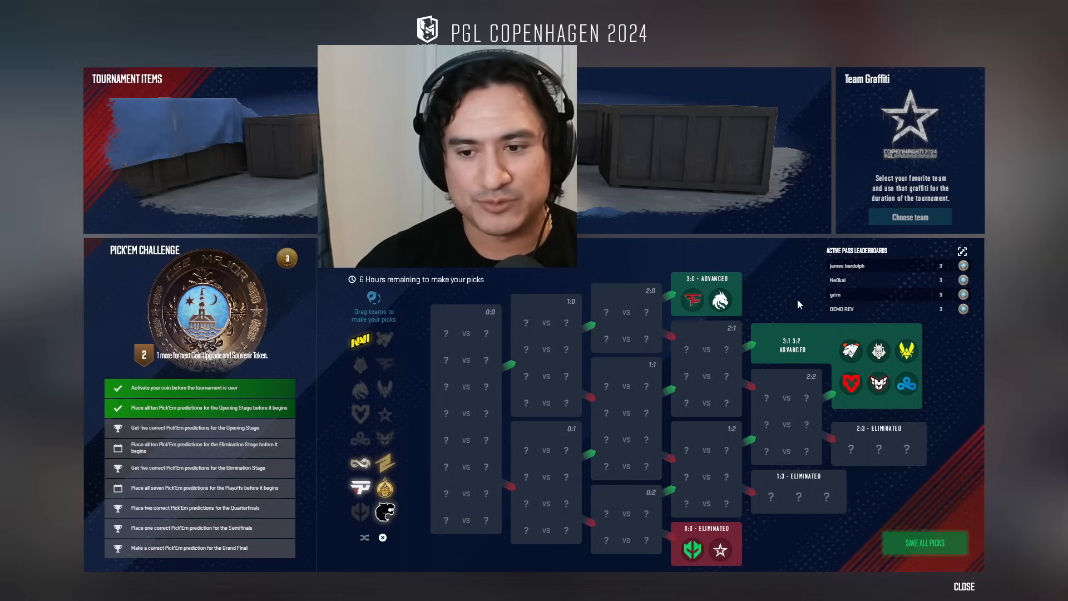
- Save all ten Pick'em picks with Cloud9 in the last advancing slot
click(924, 543)
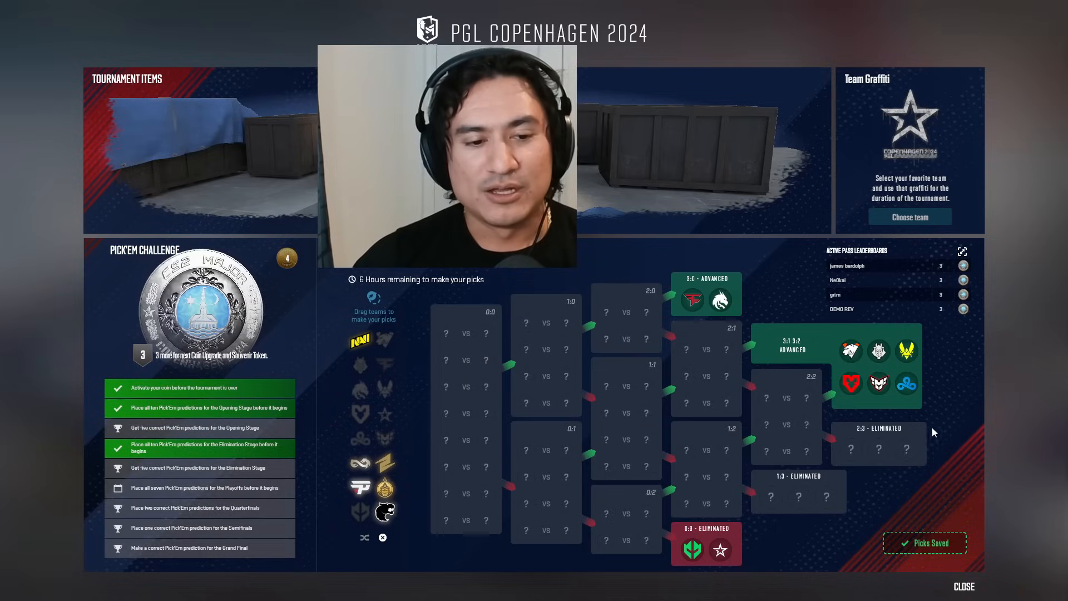
mouse_move(879, 325)
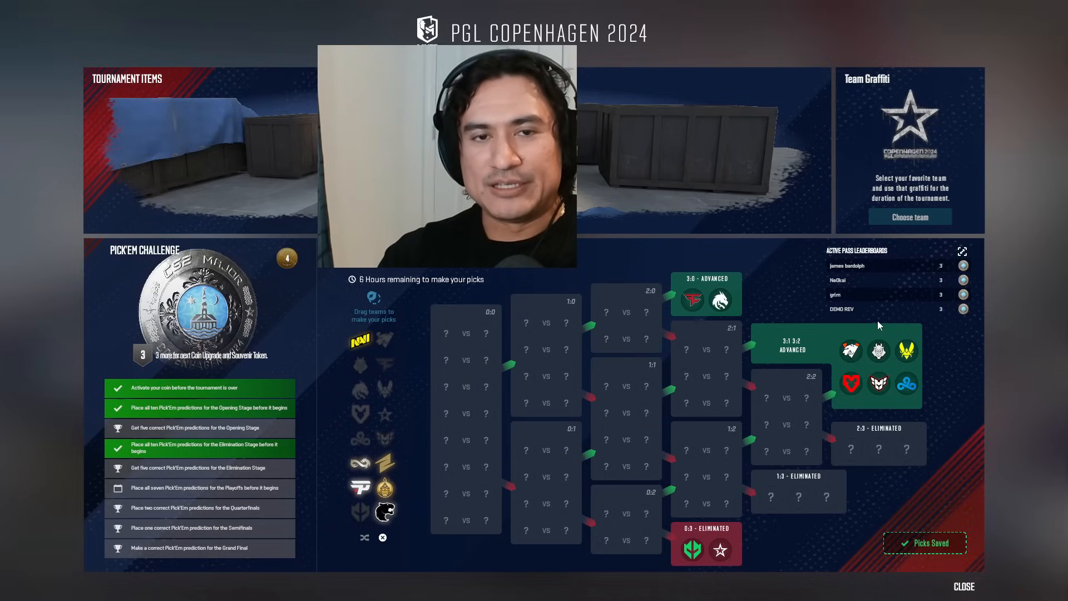